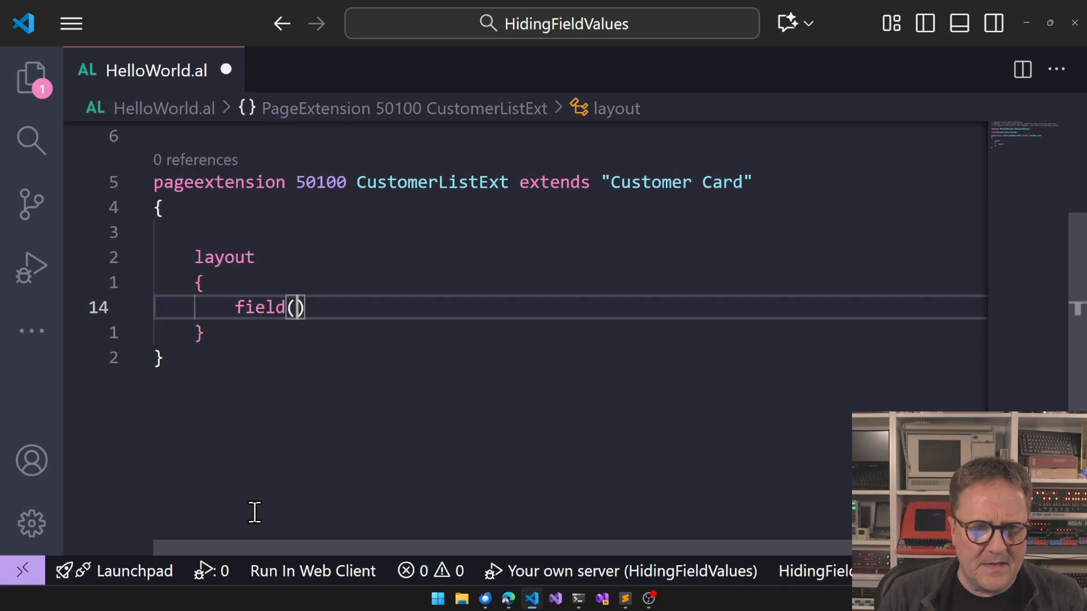
- Add a 'youtube' field bound to Rec."Name 2" after Name, with ApplicationArea all and ExtendedDatatype Masked
text(addafter)
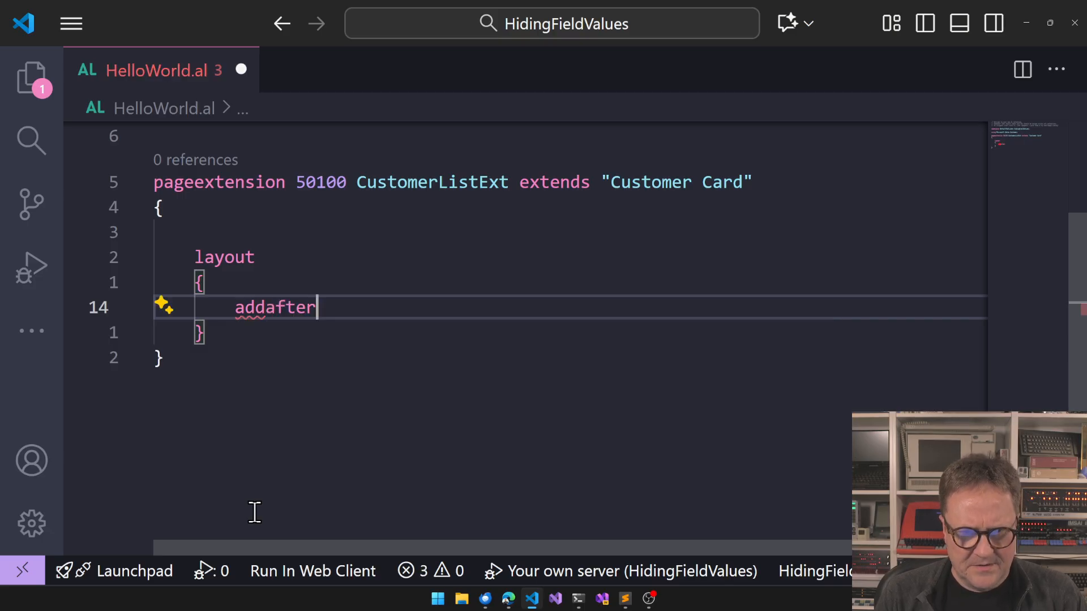
text((Name))
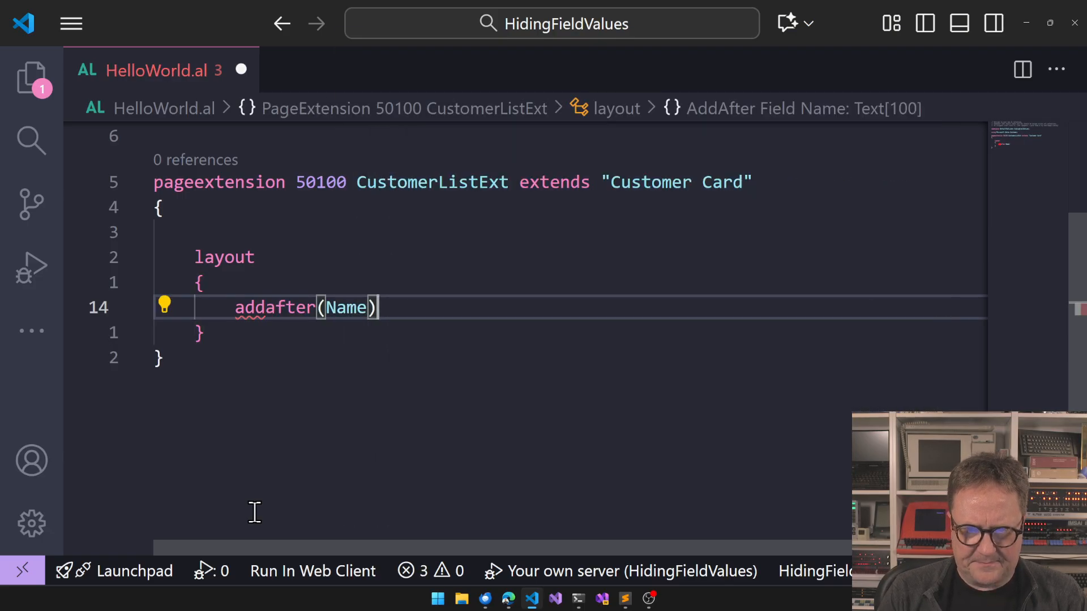
text(field(Name))
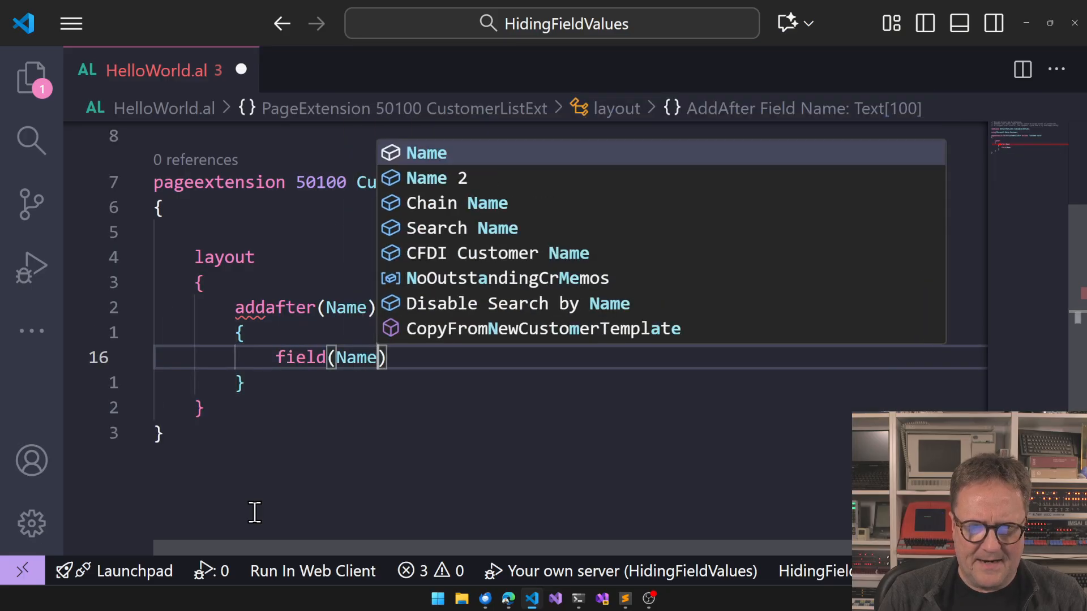
click(427, 179)
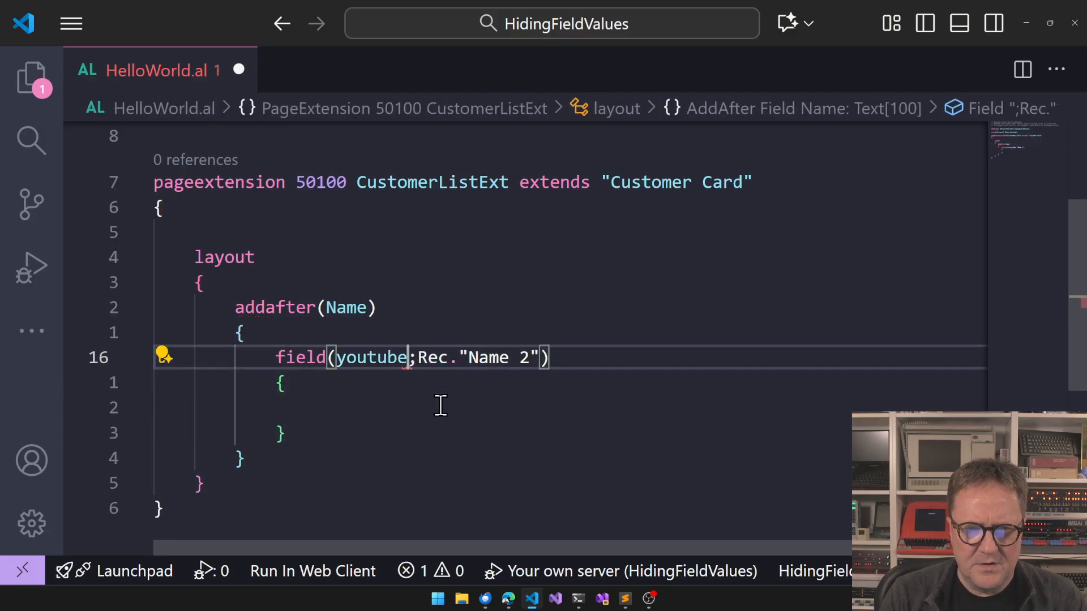
text(APp)
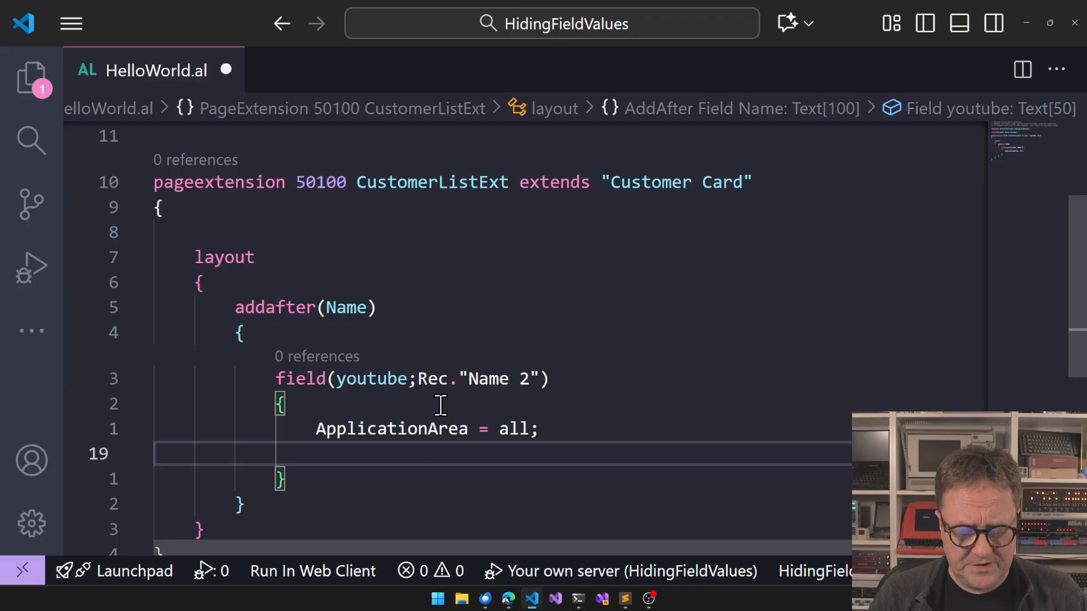
text(ExtendedDatatype = m)
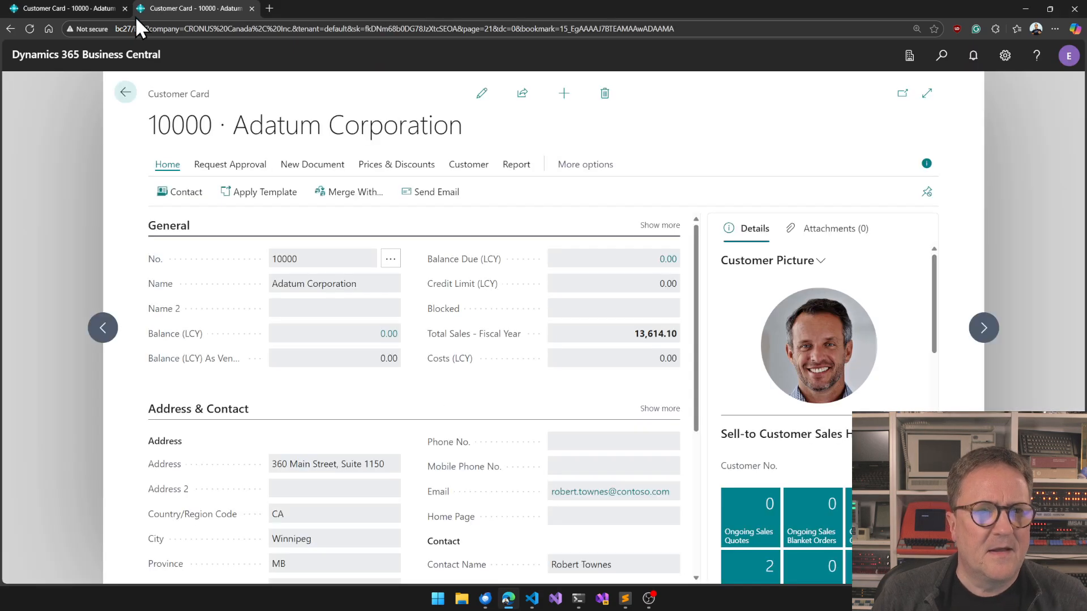
- Edit Adatum Corporation's Customer Card and enter a masked value in Name 2
click(481, 93)
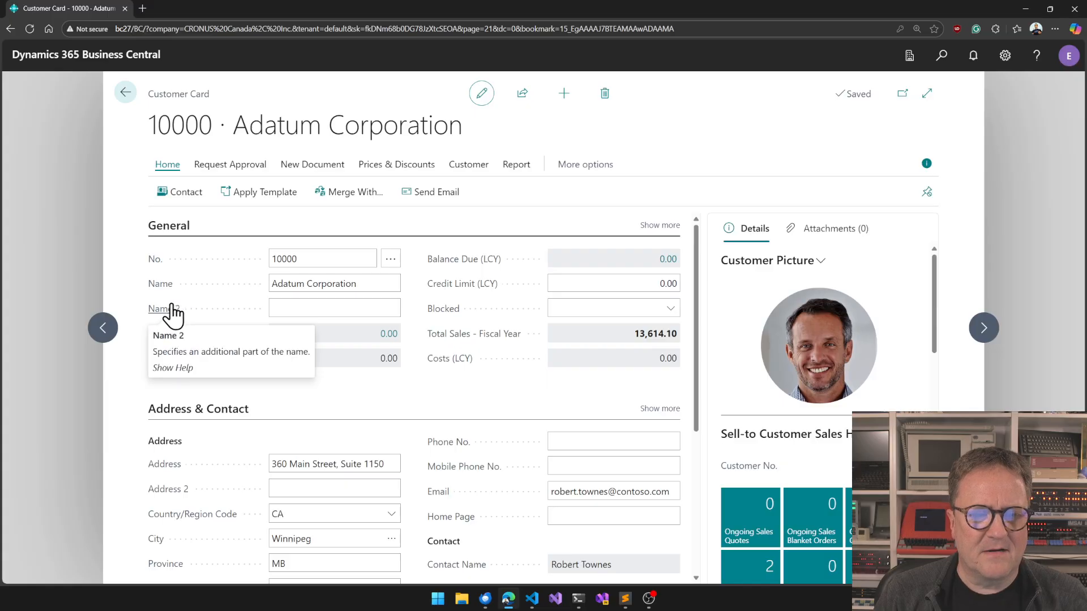
mouse_move(278, 332)
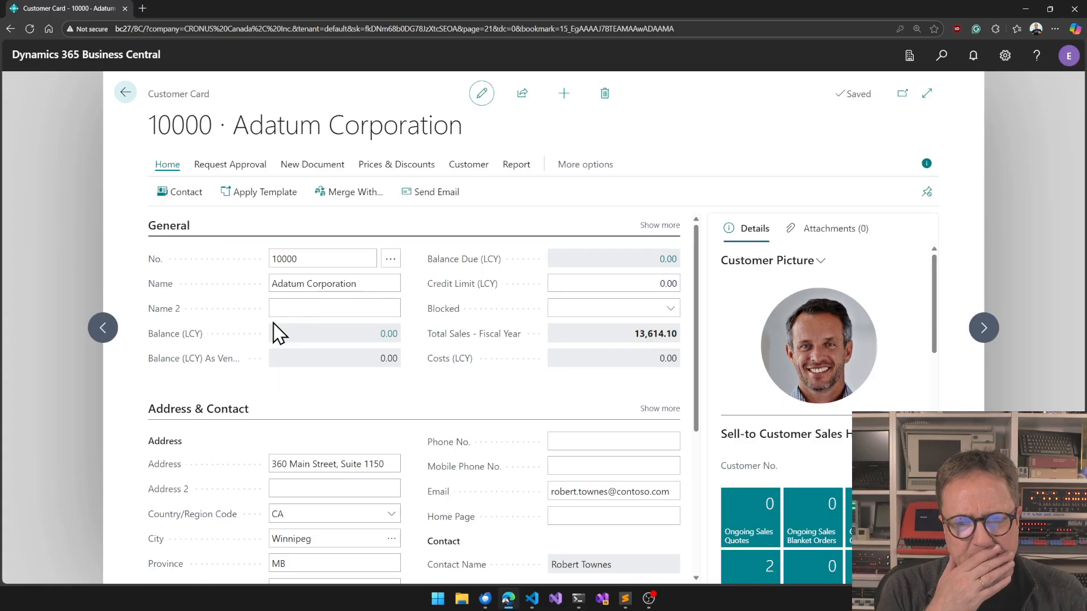
click(334, 308)
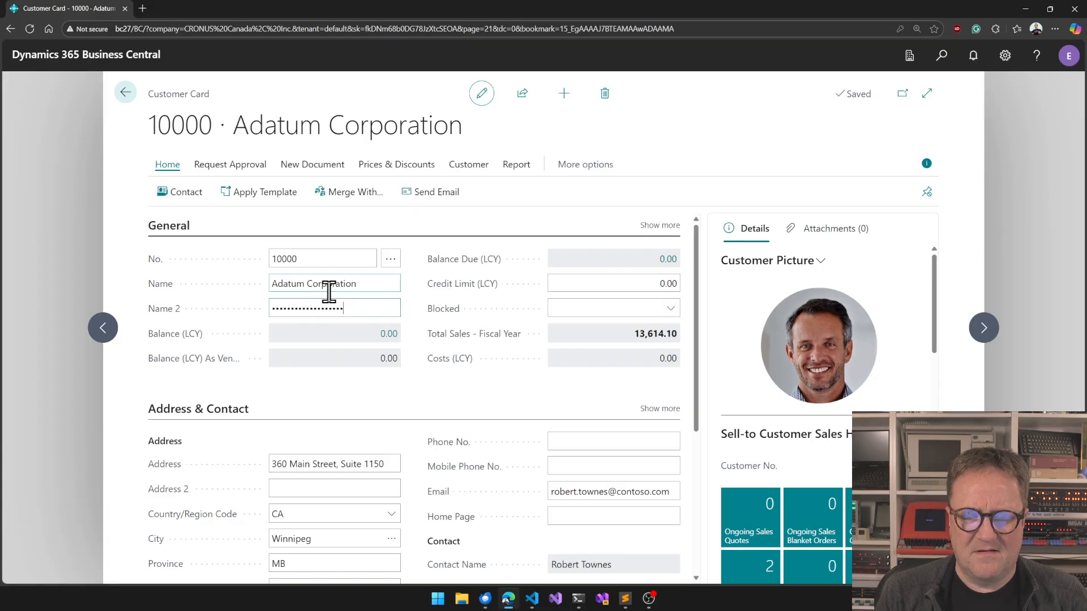
click(333, 334)
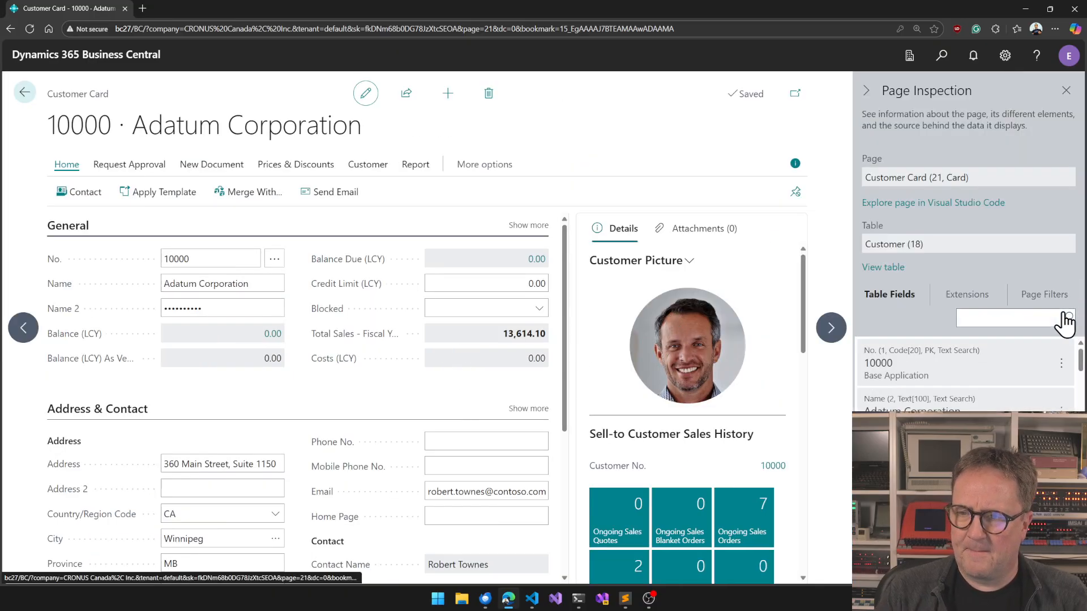
text(name)
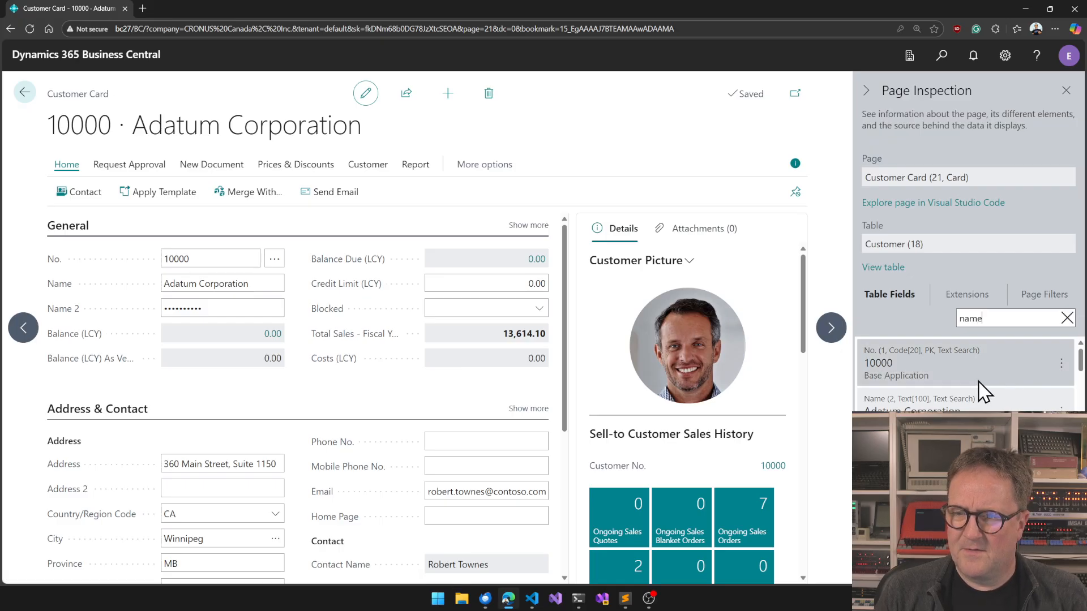
scroll(down, 3)
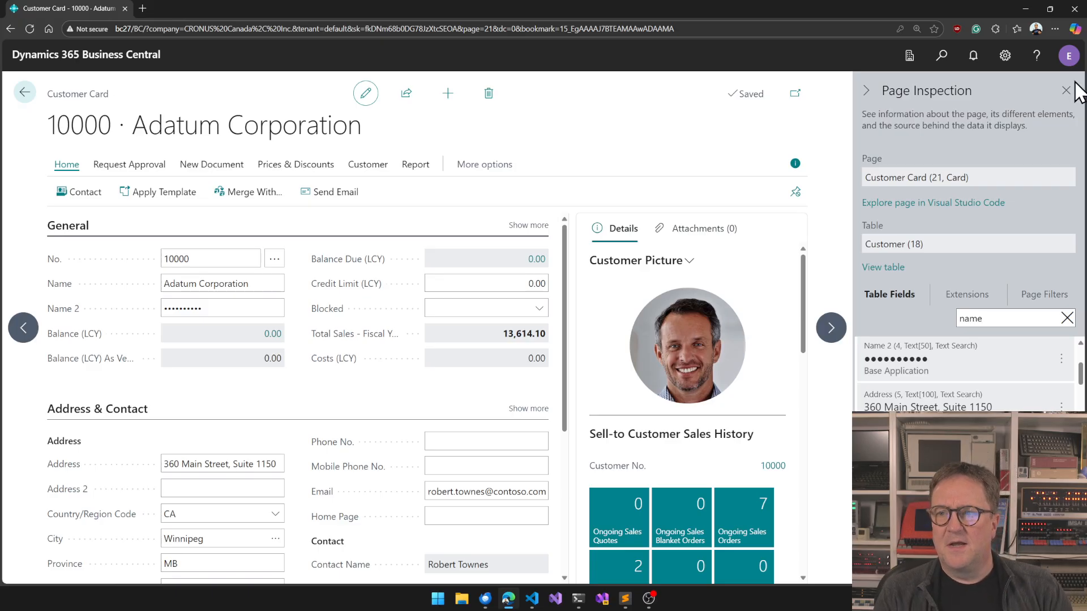
click(1066, 91)
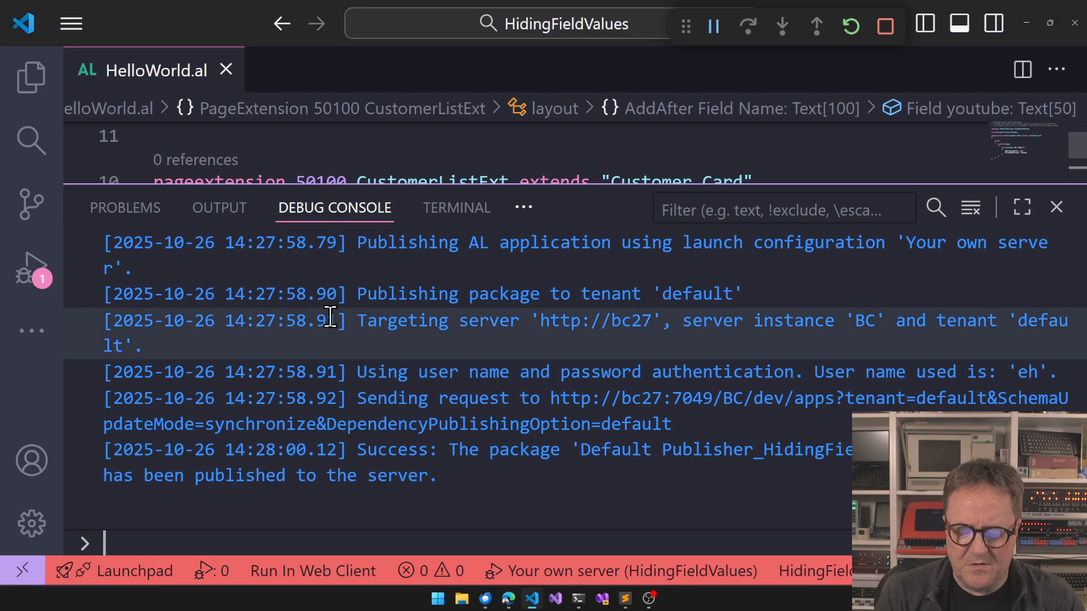
- Add an OnAssistEdit trigger calling message('%1', Rec."Name 2") to the youtube field
text(trigg)
text(beginend;)
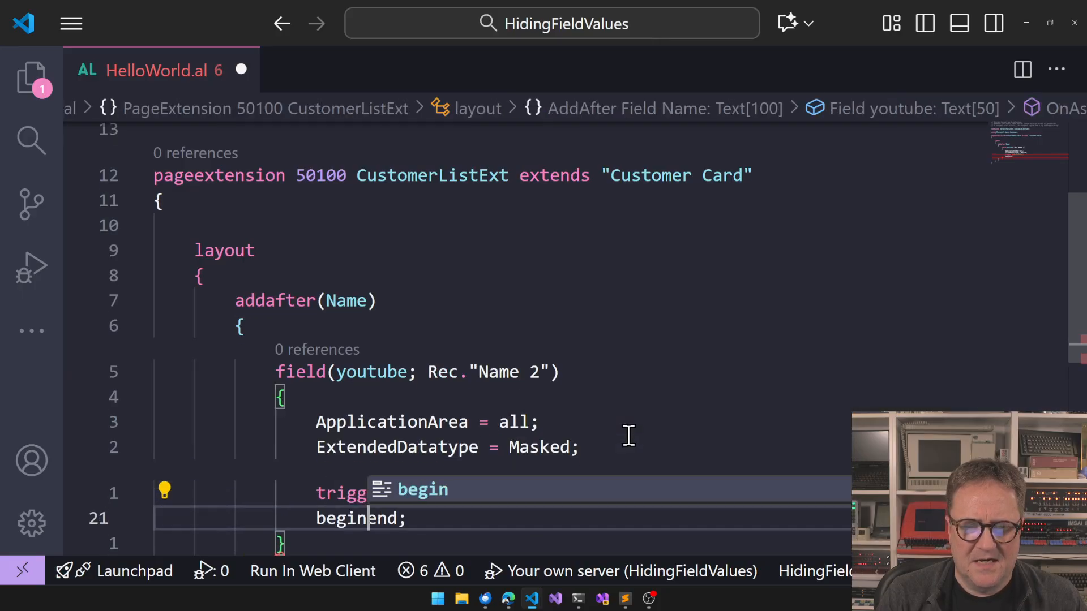
text(message('%1)
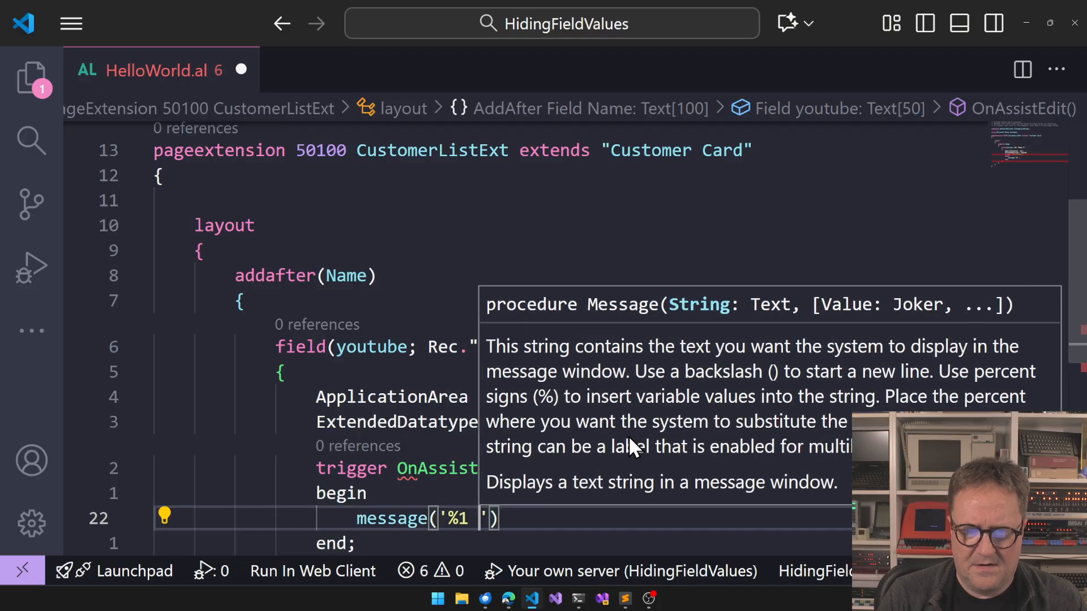
text(,NA)
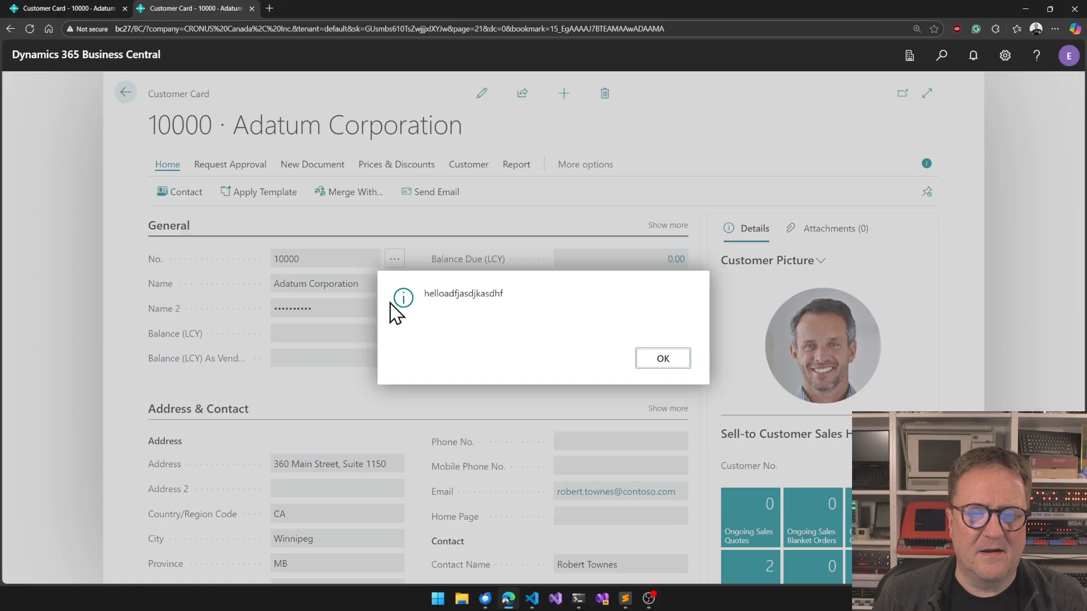
mouse_move(504, 316)
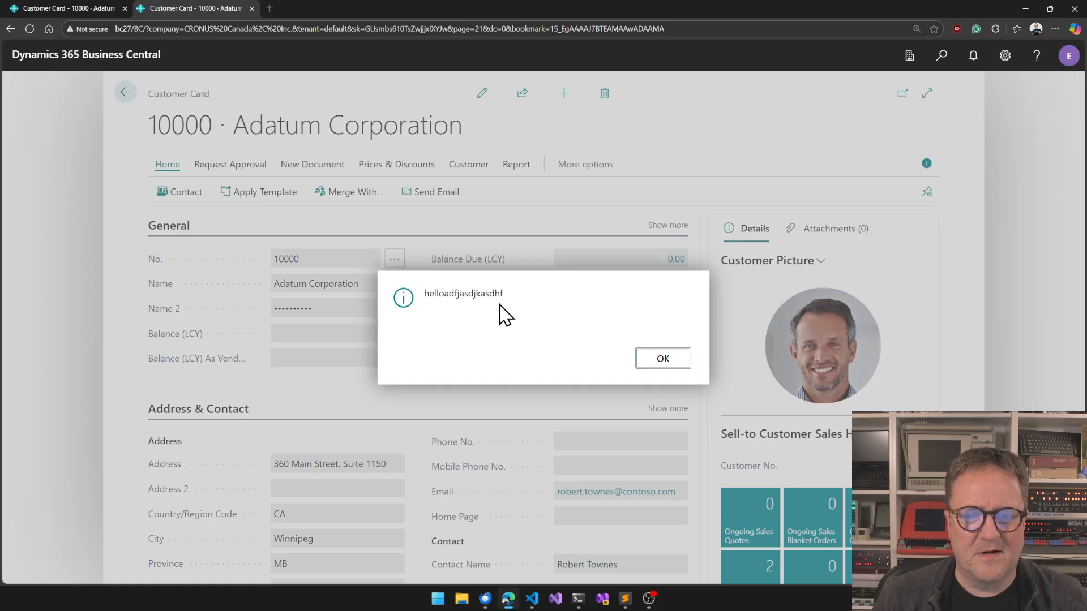
mouse_move(517, 366)
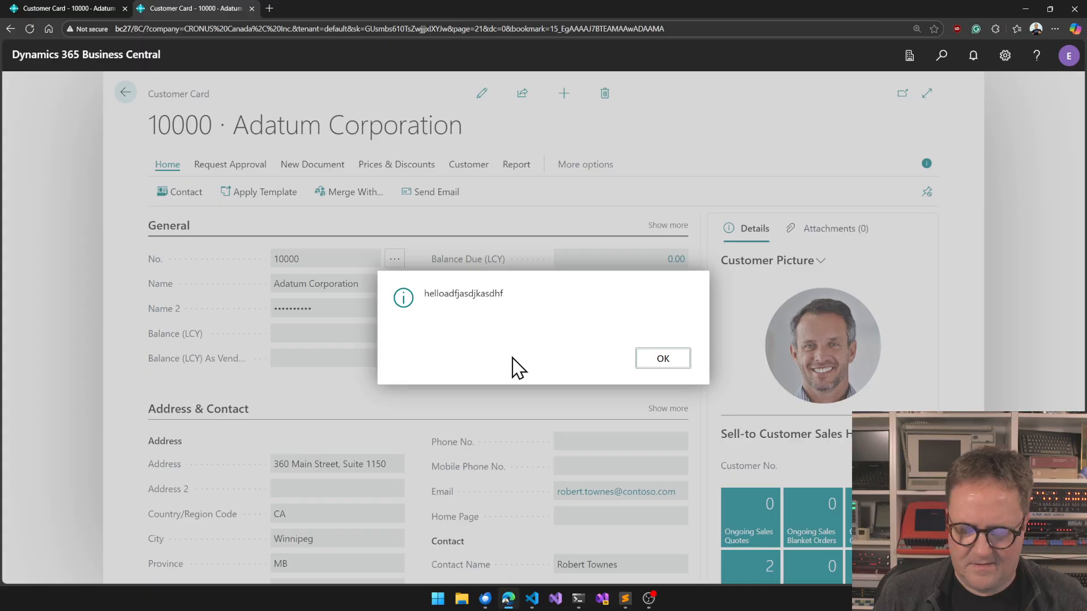
- Zoom in to read the Name 2 message showing 'helloadfjasdjkasdhf', then dismiss it
key(ctrl+plus)
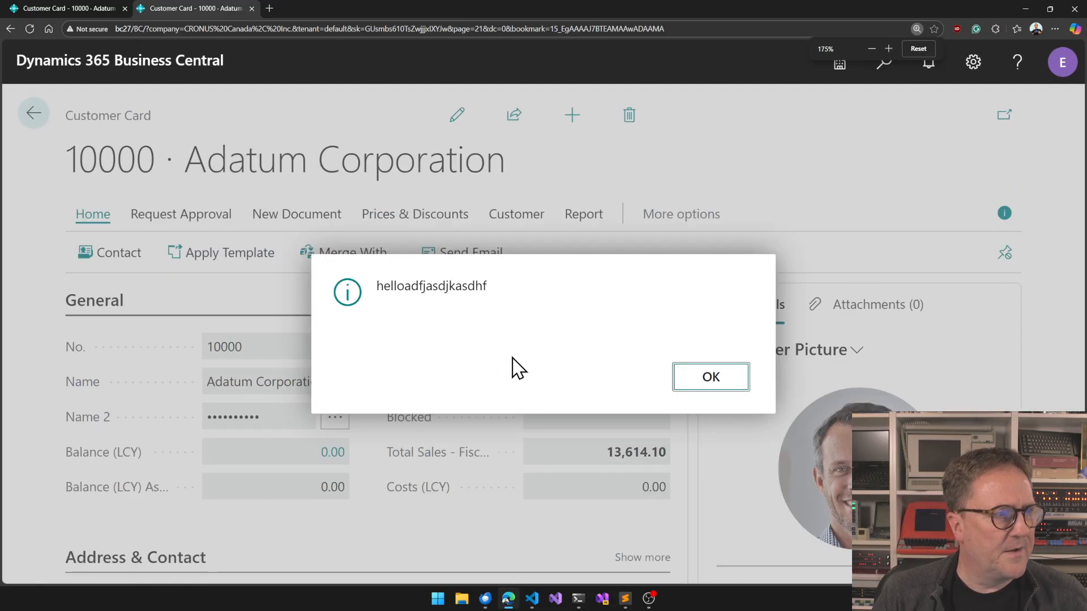
mouse_move(738, 413)
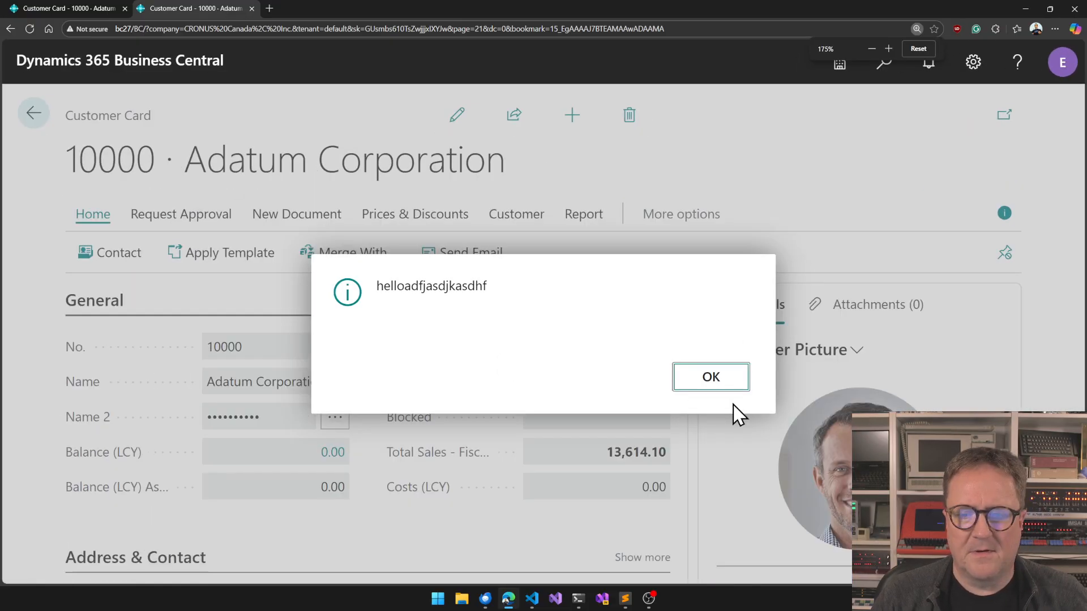
click(710, 376)
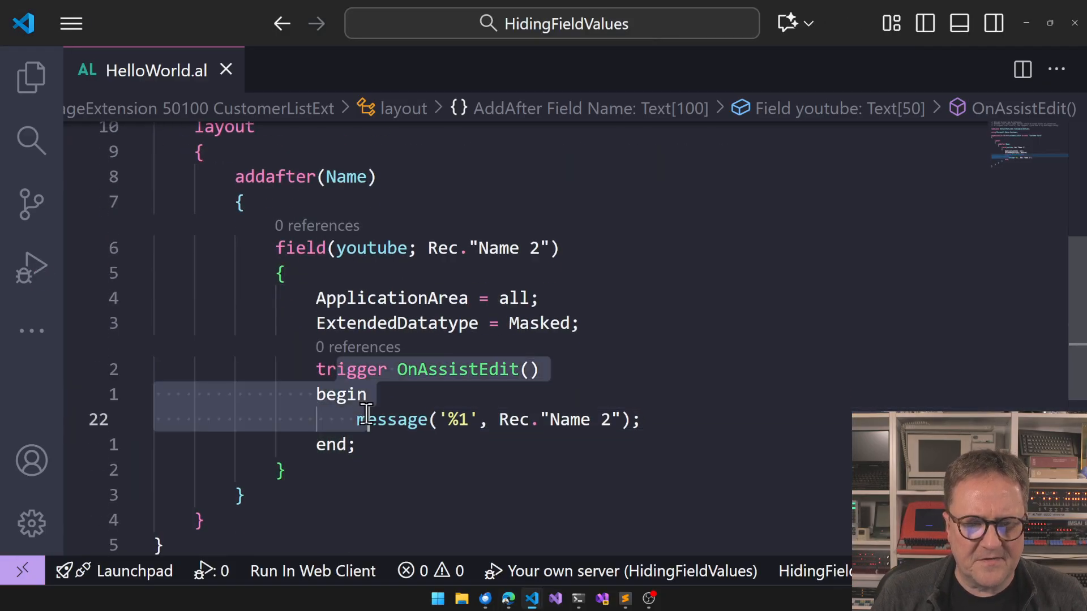
- Comment out the masked datatype and trigger, and set MaskType = Concealed instead
key(ctrl+/)
text(//)
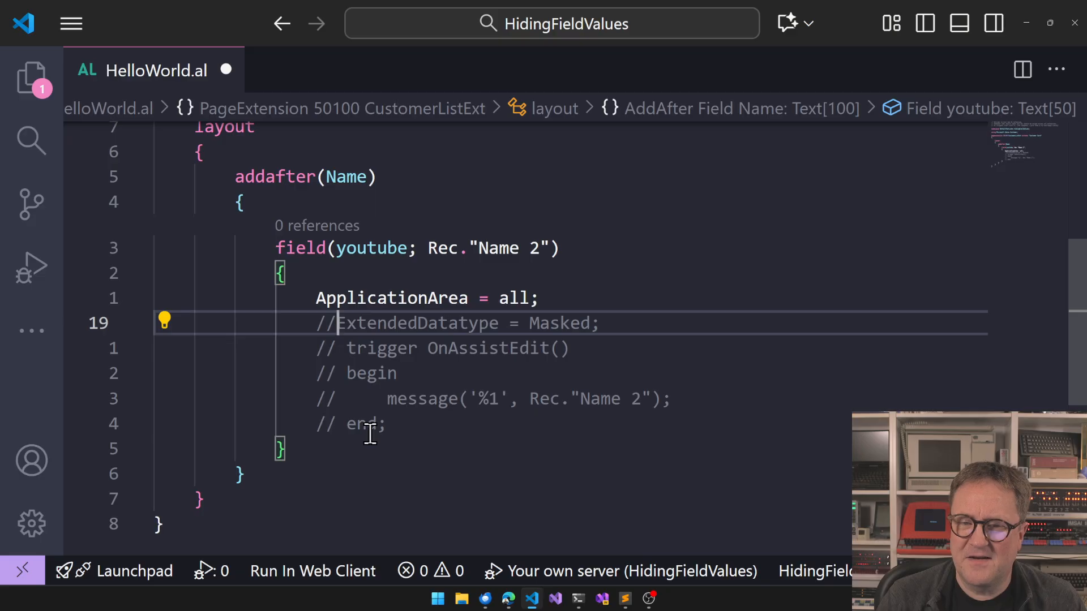
text(MaskType =)
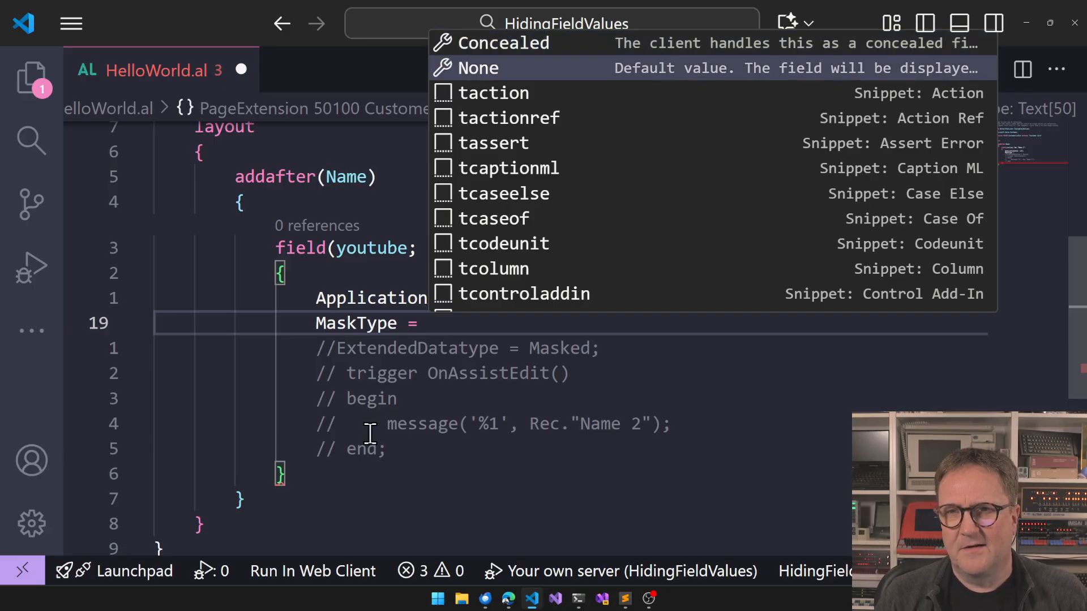
click(504, 43)
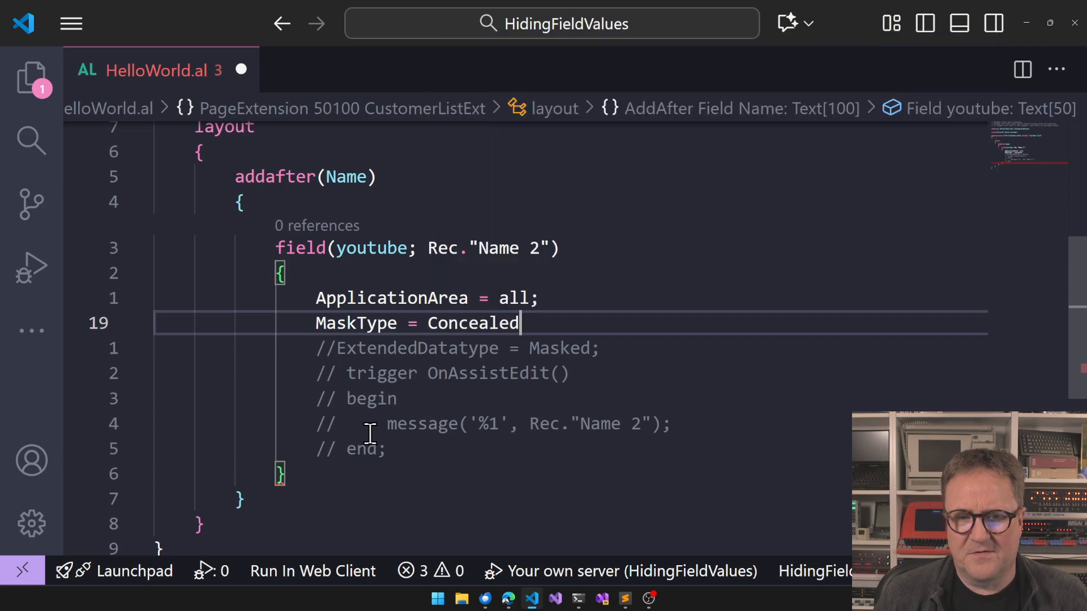
text(;)
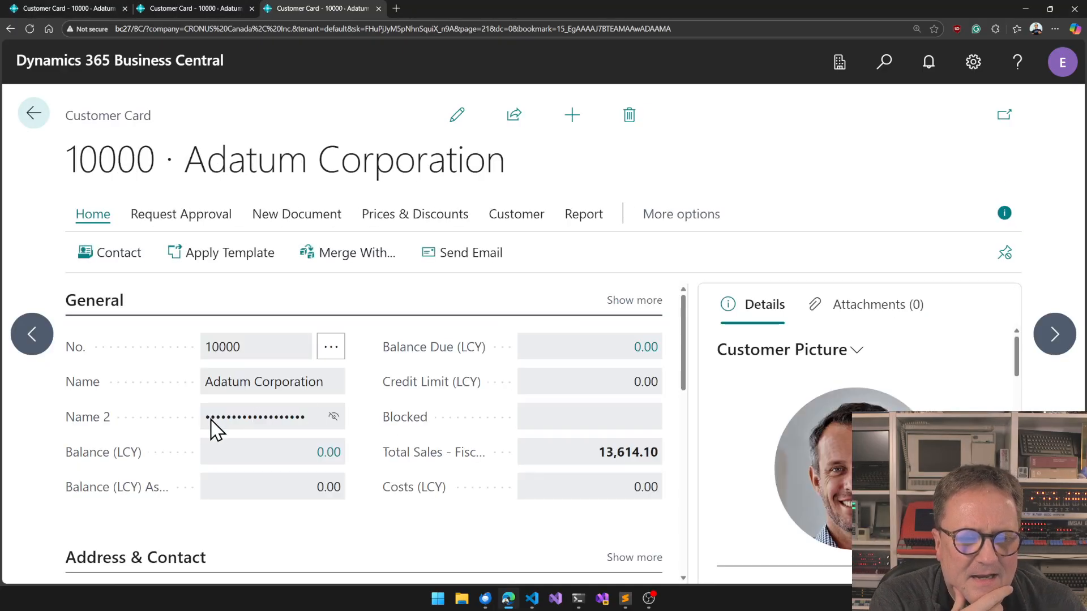
mouse_move(302, 444)
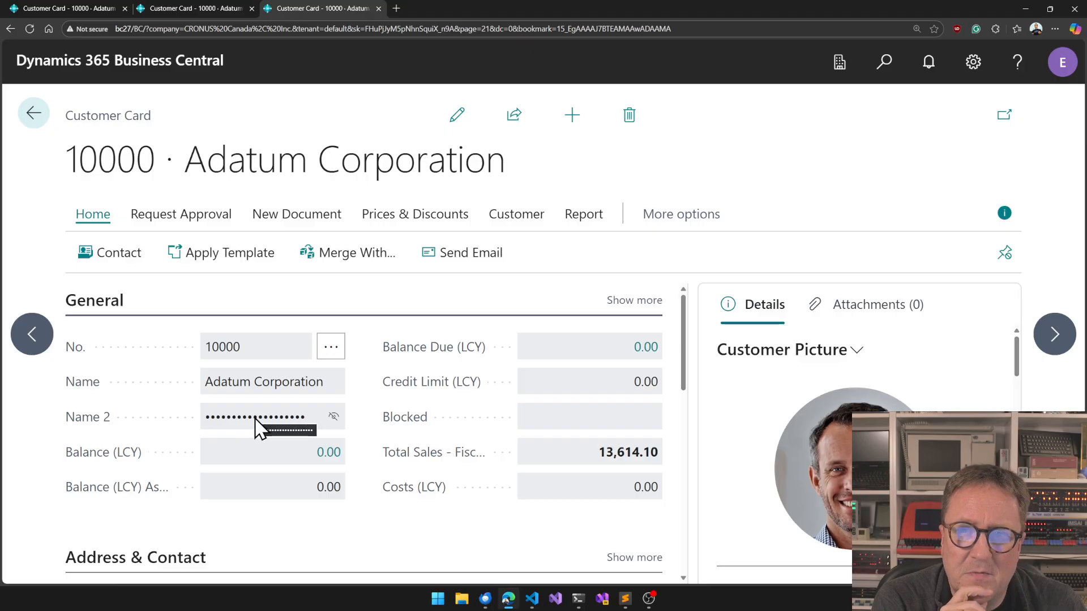
mouse_move(320, 442)
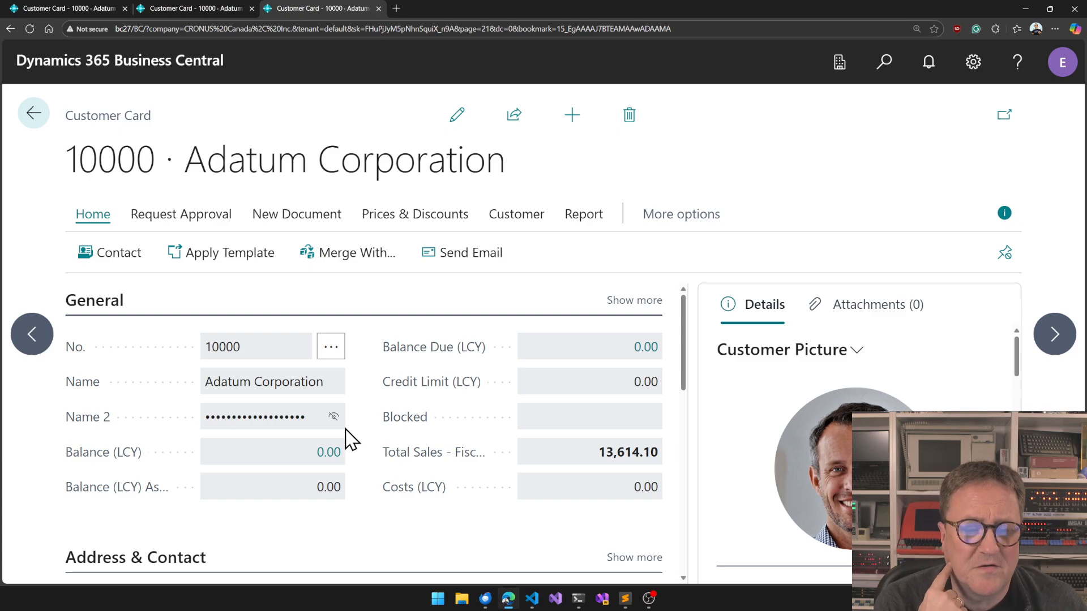
- Toggle the concealed Name 2 value visible and hidden with its eye icon
click(333, 417)
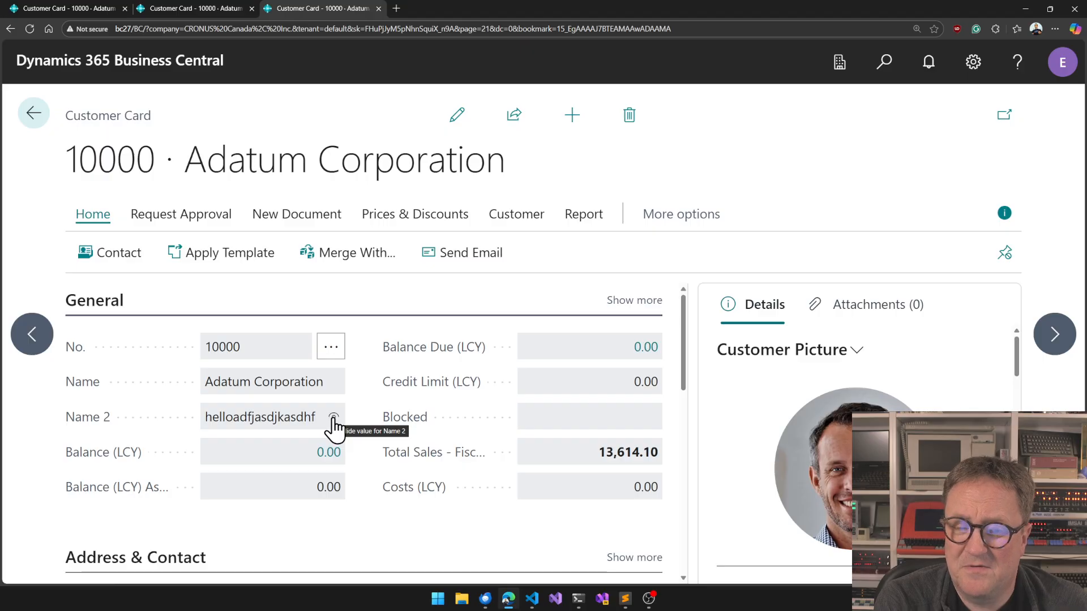
click(334, 417)
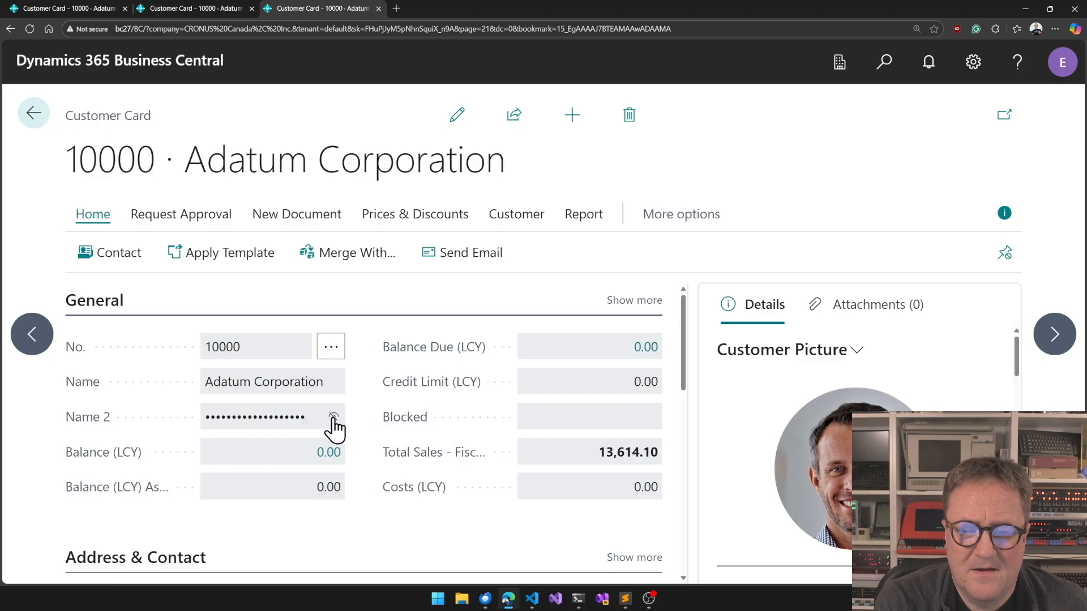
mouse_move(334, 423)
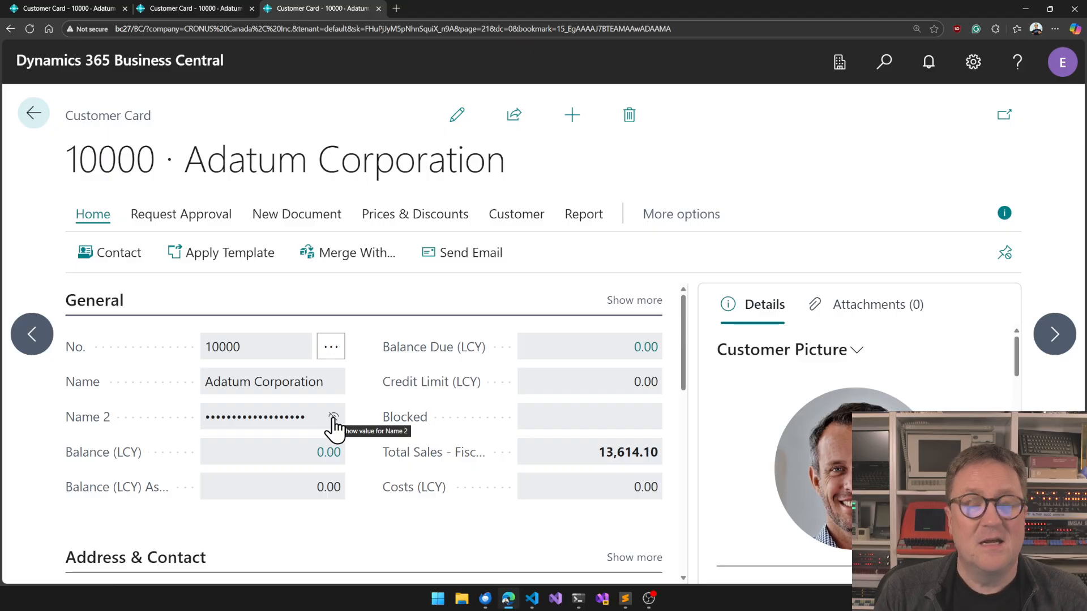
mouse_move(346, 421)
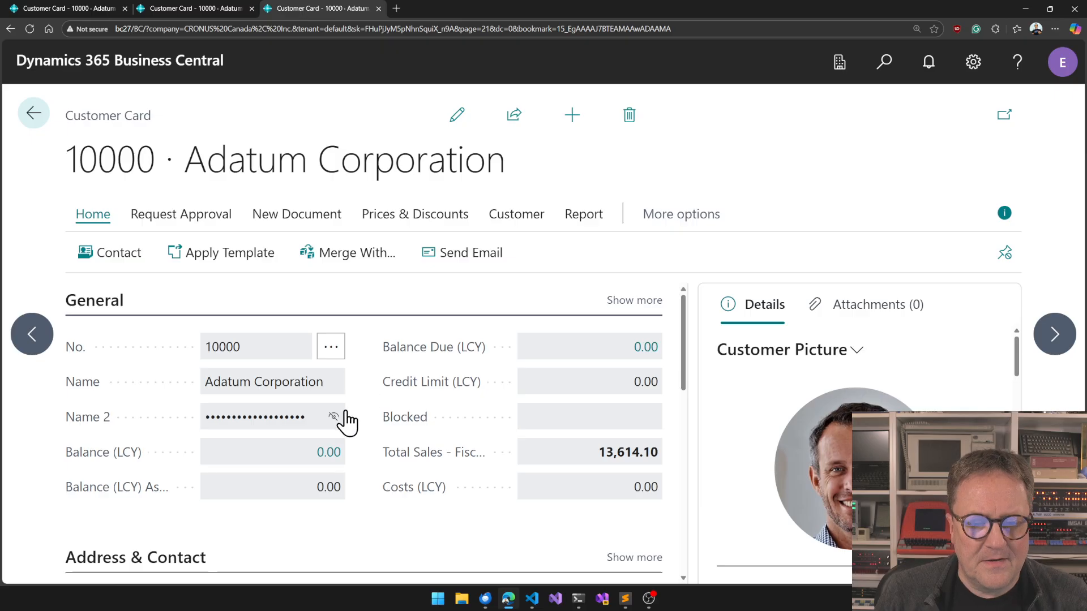
mouse_move(336, 420)
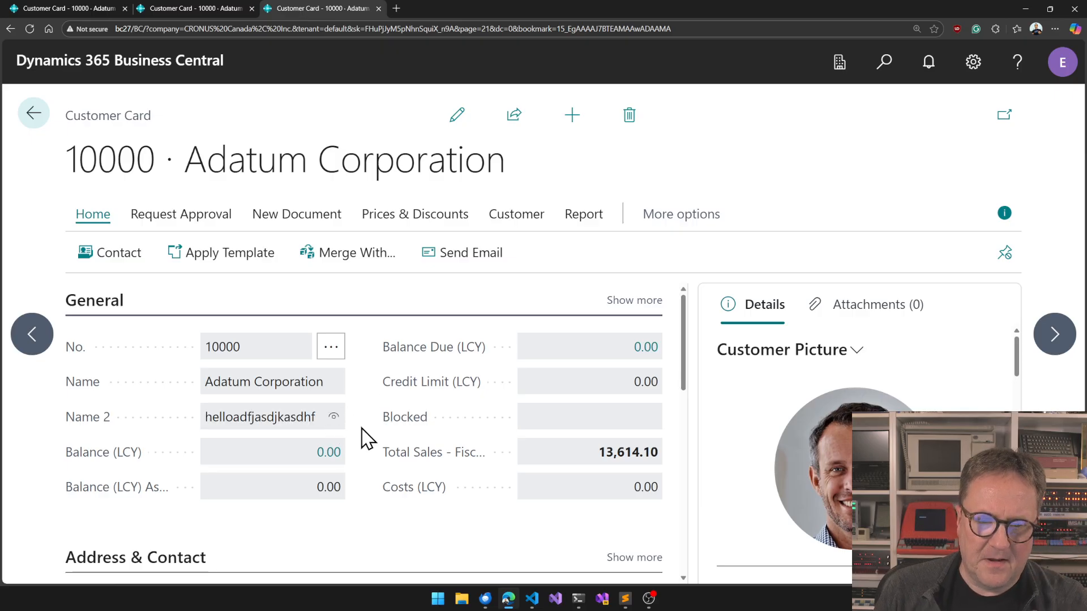
scroll(down, 3)
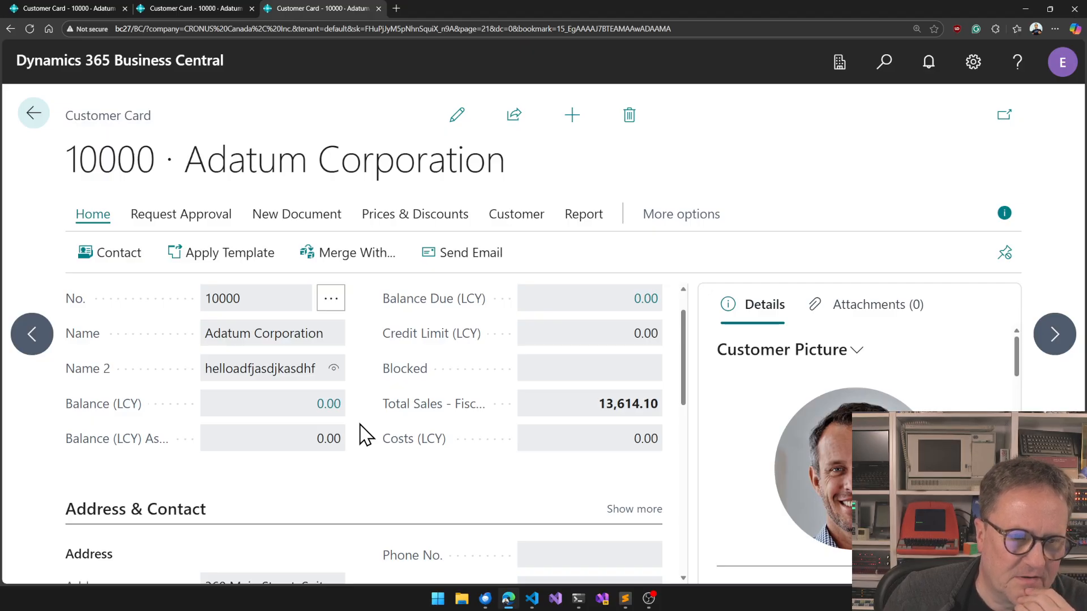
mouse_move(353, 389)
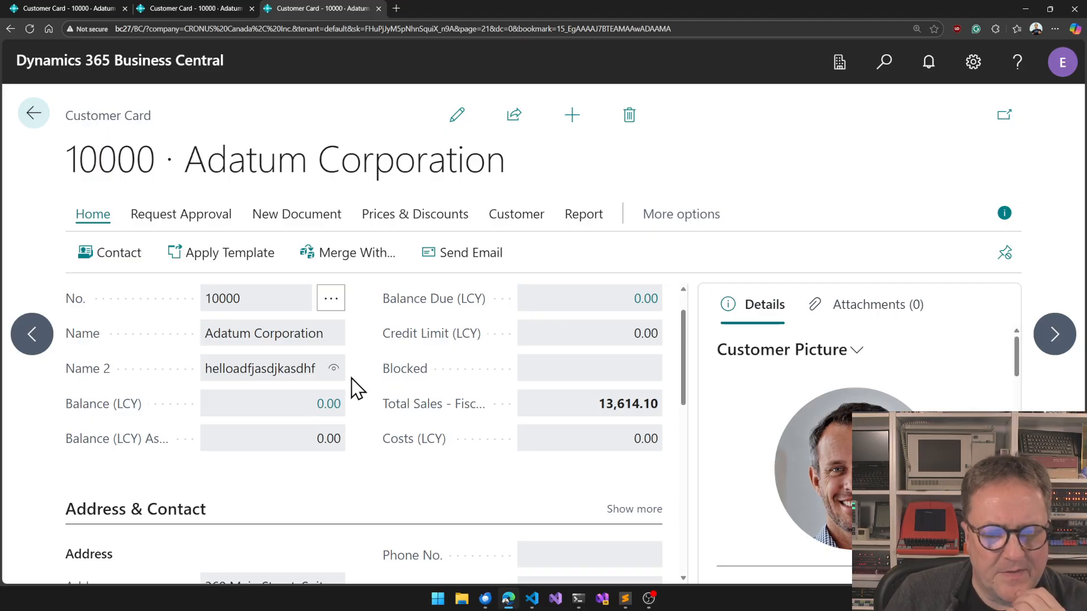
mouse_move(368, 357)
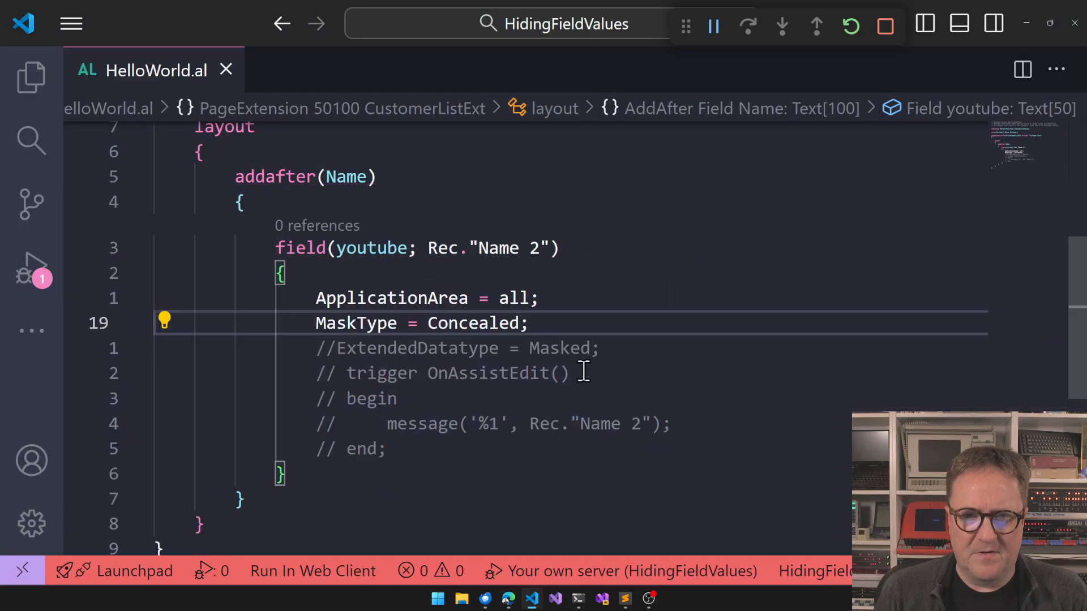
- Replace the Concealed mask type with AutoHideAfter1
double_click(475, 323)
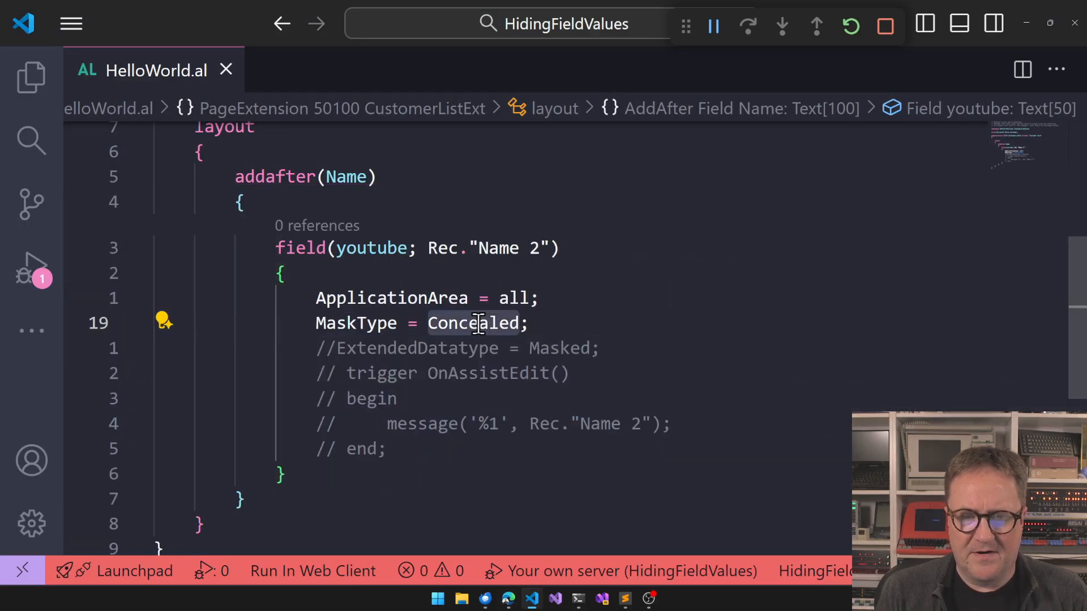
text(Auto)
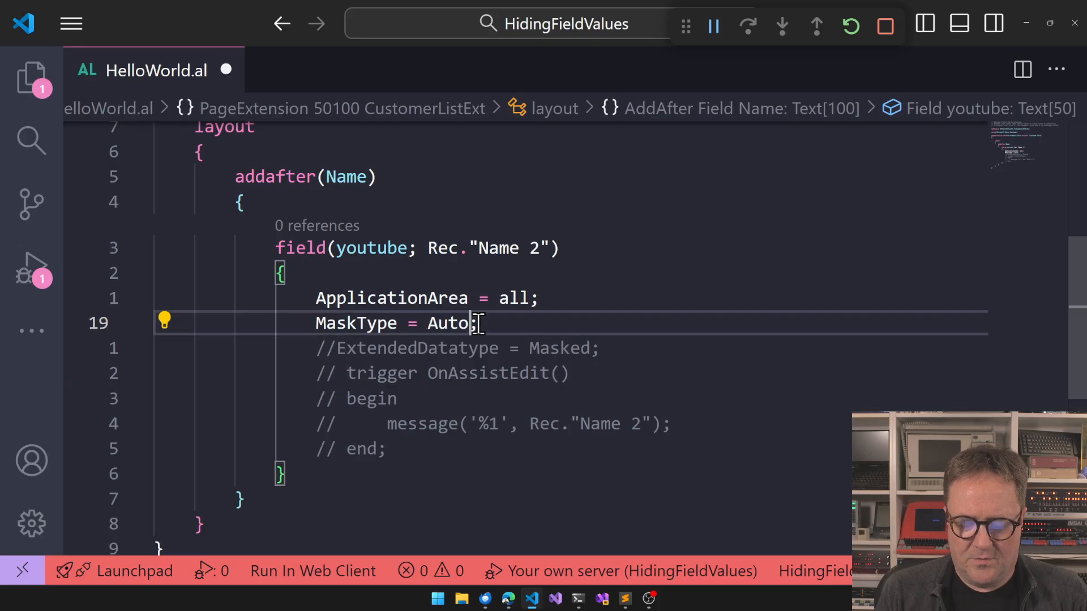
text(HideAfter)
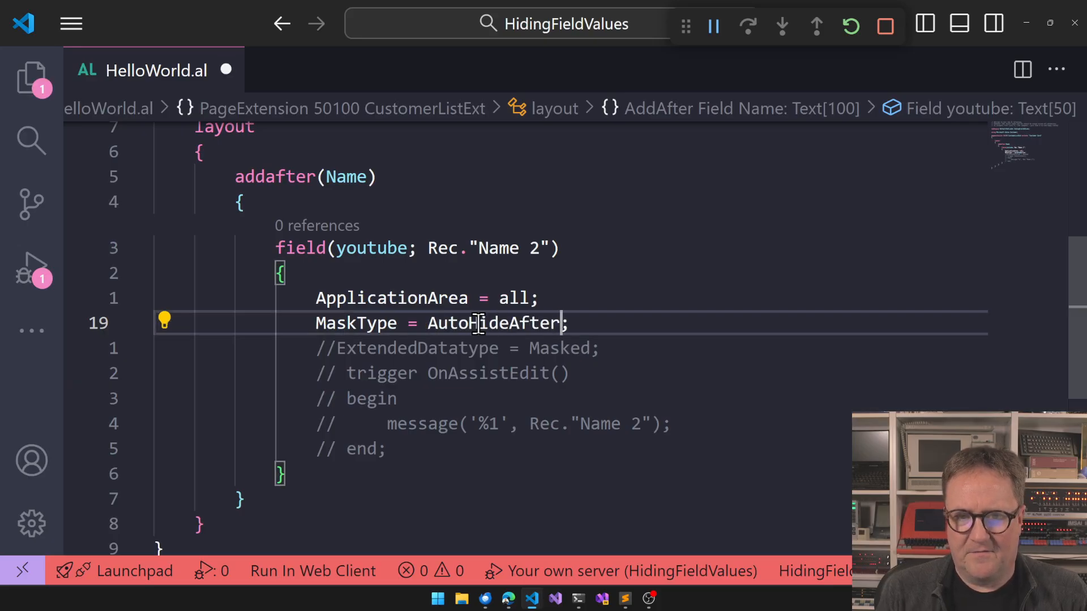
text(1)
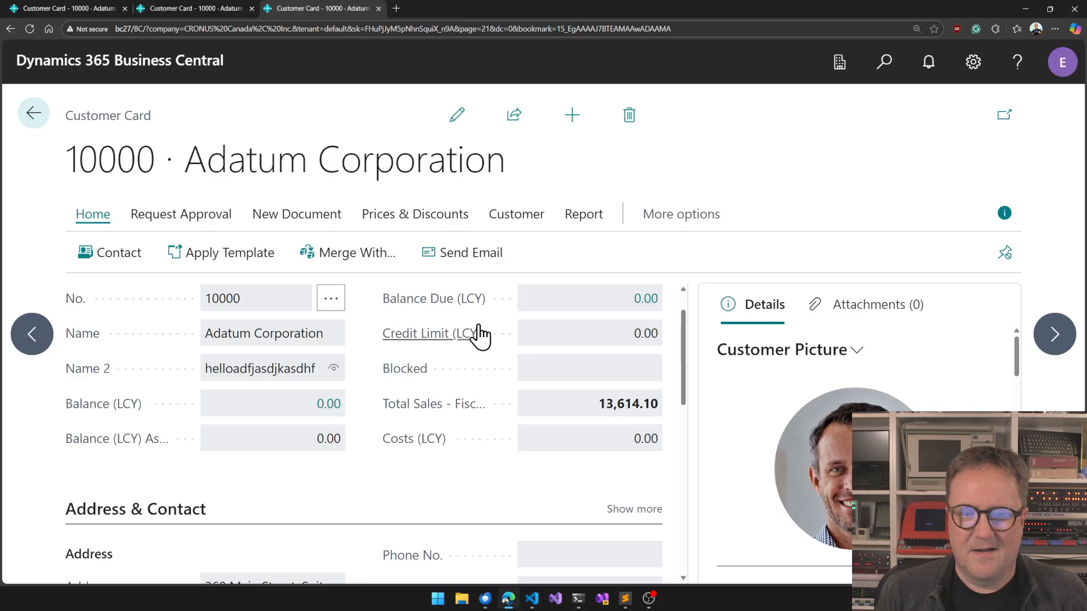
- Make the Customer Card editable and enter a new Name 2 value that stays masked
click(333, 368)
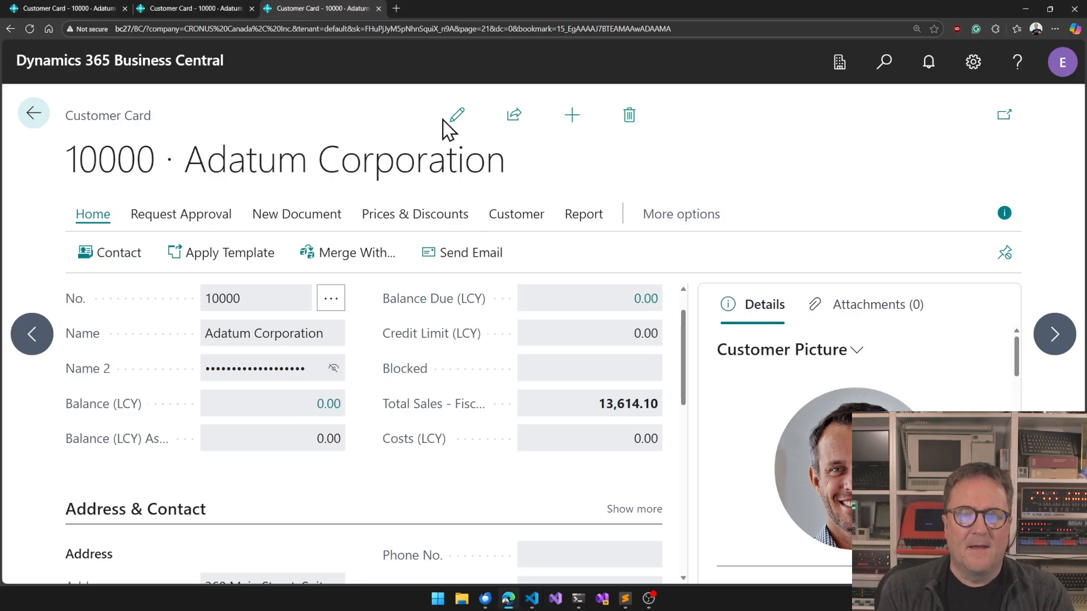
click(456, 114)
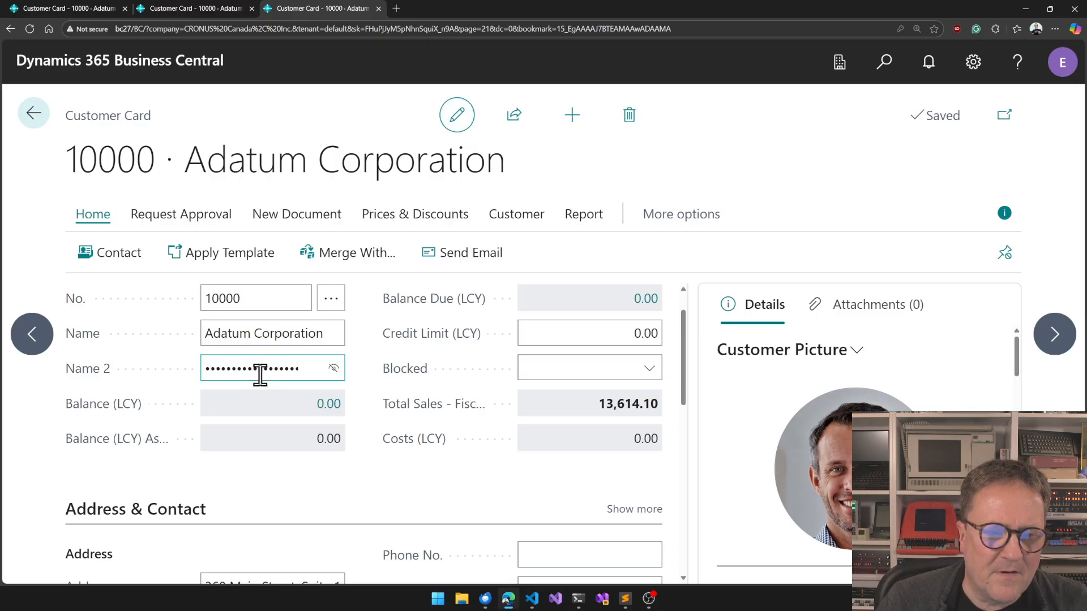
click(270, 368)
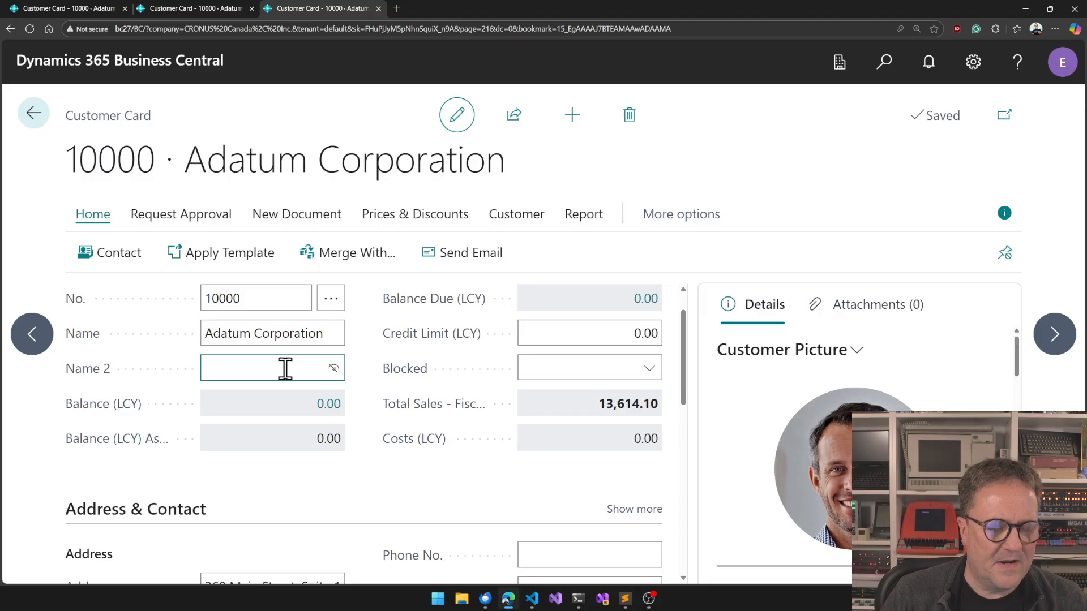
mouse_move(374, 424)
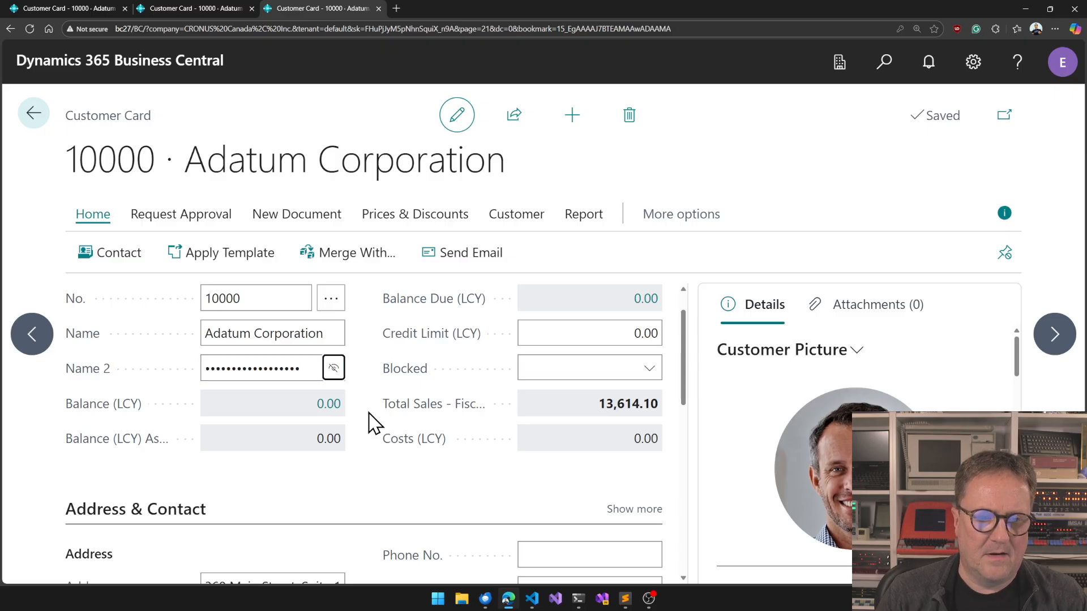
click(334, 368)
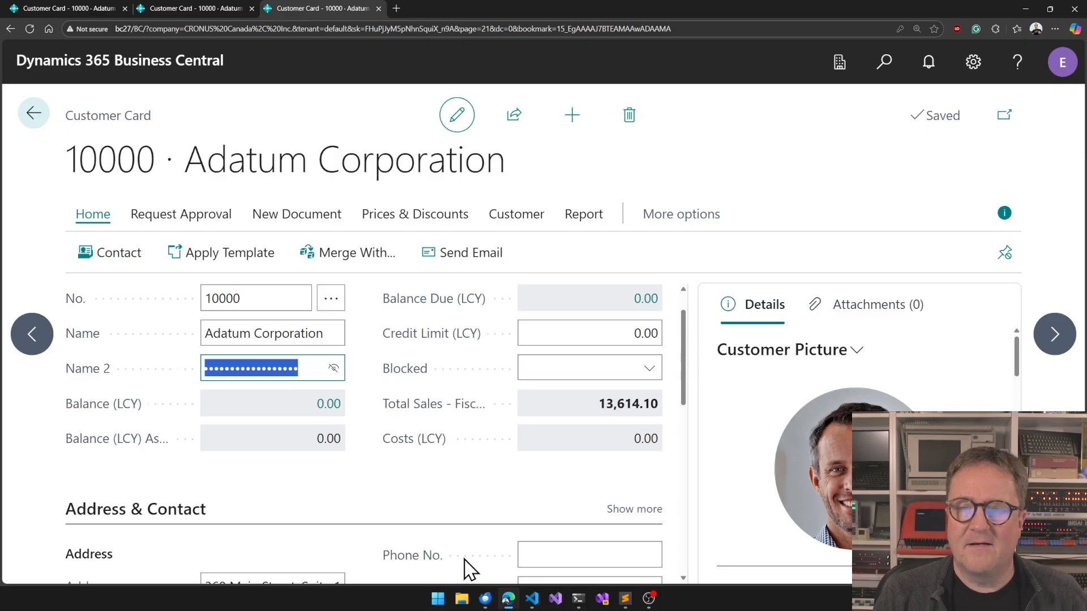
mouse_move(504, 423)
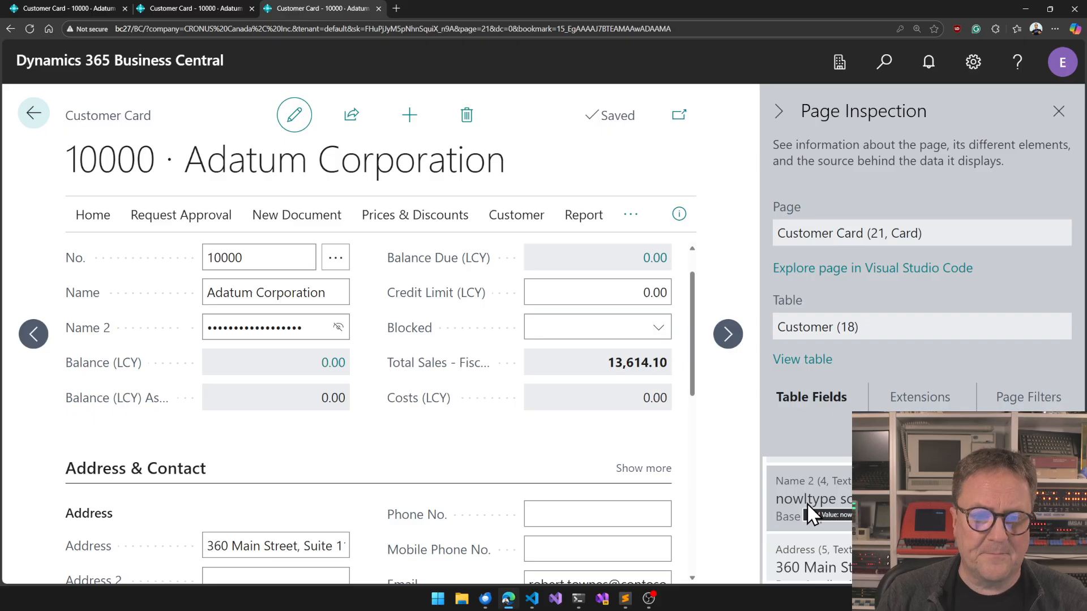
- Inspect the page to view Name 2's stored unmasked value
click(1058, 111)
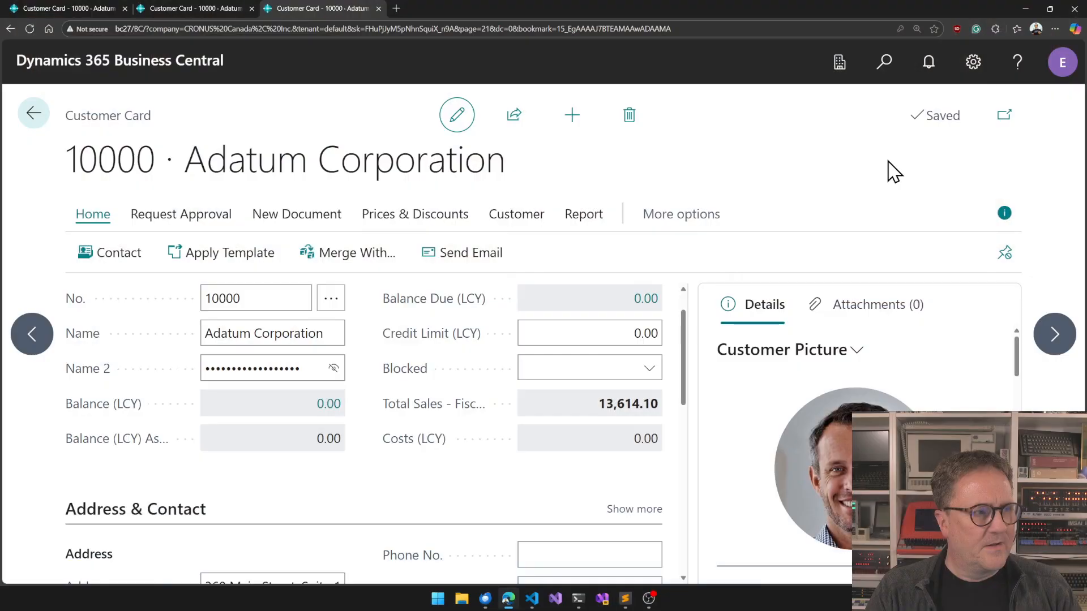
mouse_move(703, 307)
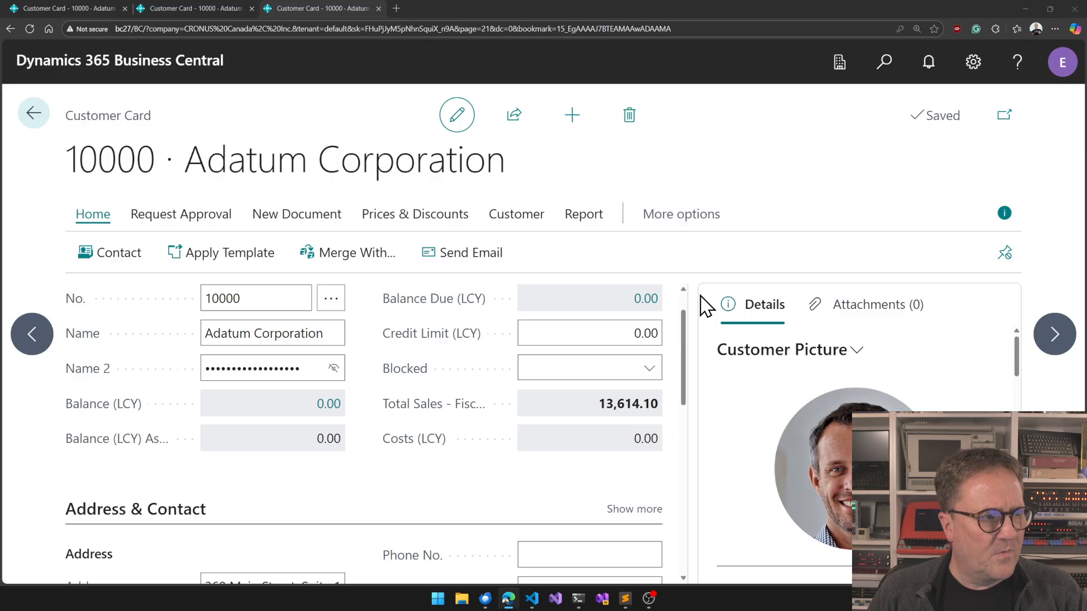
- Leave the Customer Card with Name 2 masked and return to the AL source
click(590, 333)
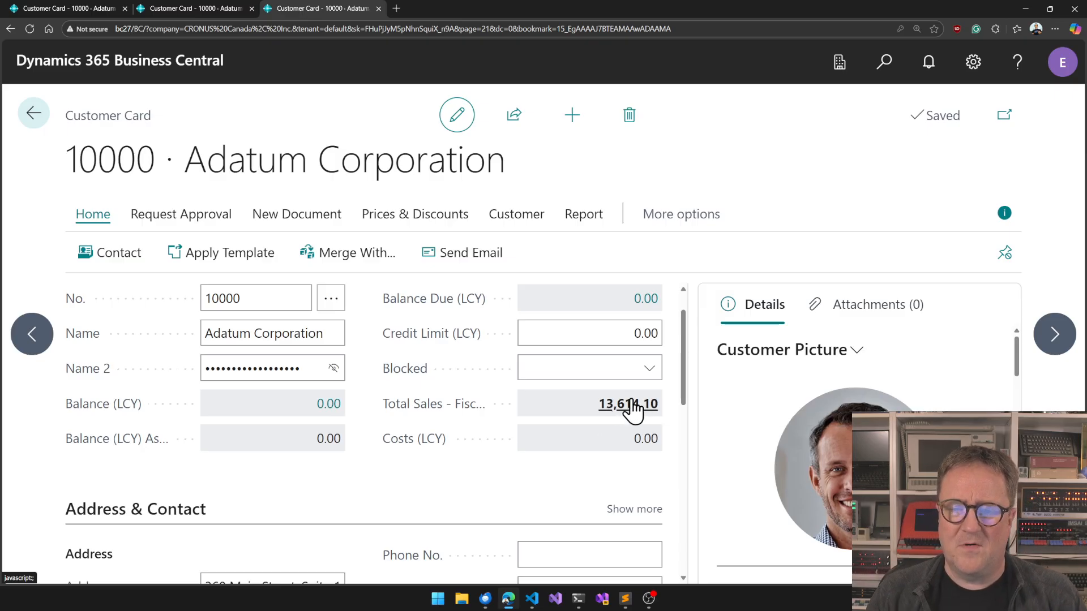
mouse_move(593, 438)
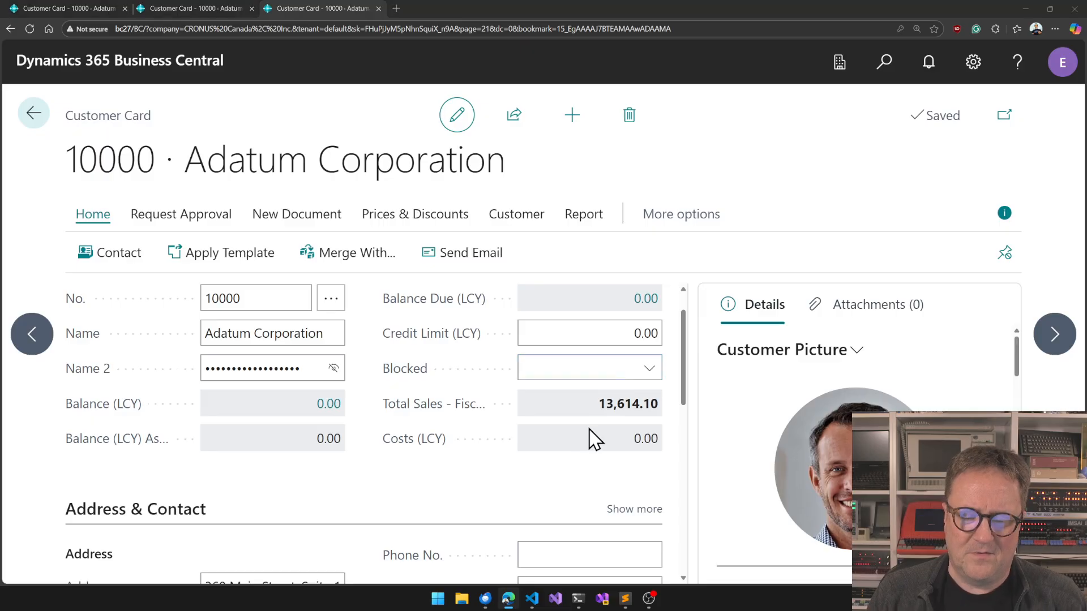
mouse_move(433, 403)
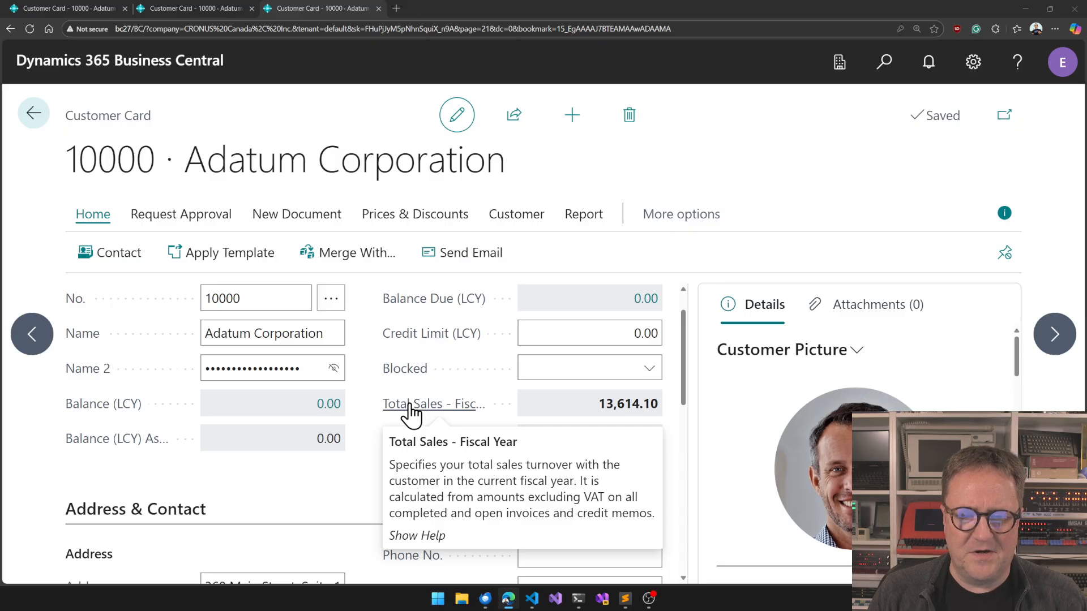
mouse_move(502, 430)
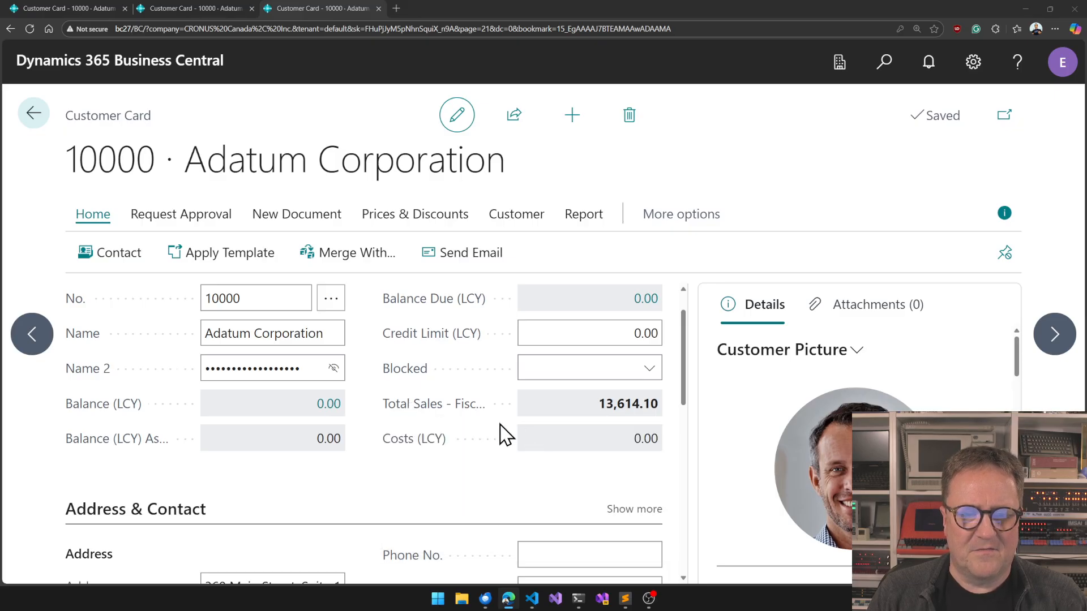
mouse_move(555, 488)
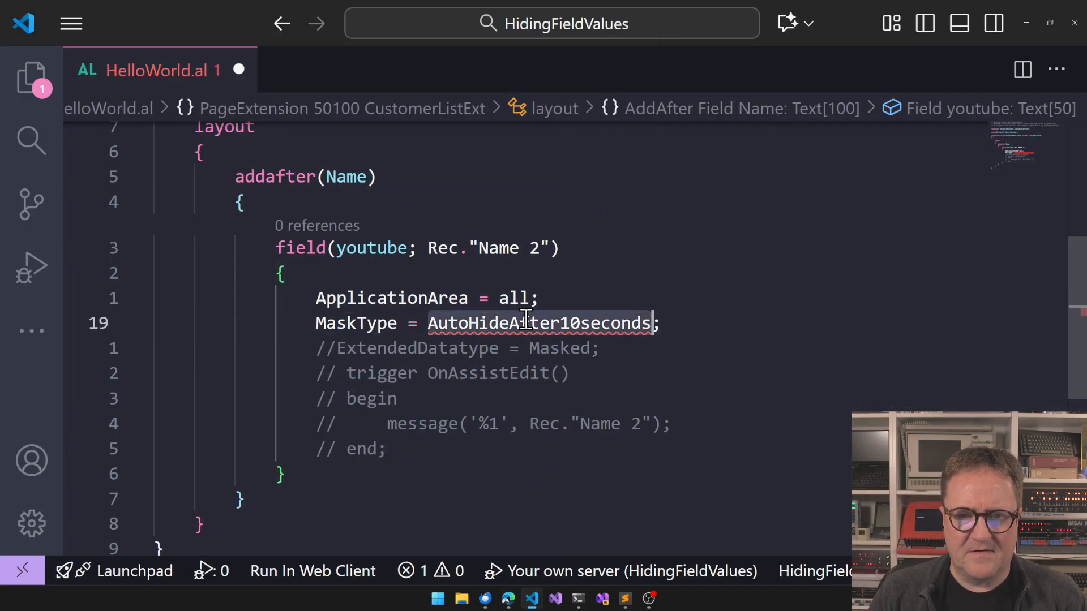
- Set Name 2's MaskType to Concealed and add a modify(BalanceAsVendor) block with MaskType
text(Concealed;)
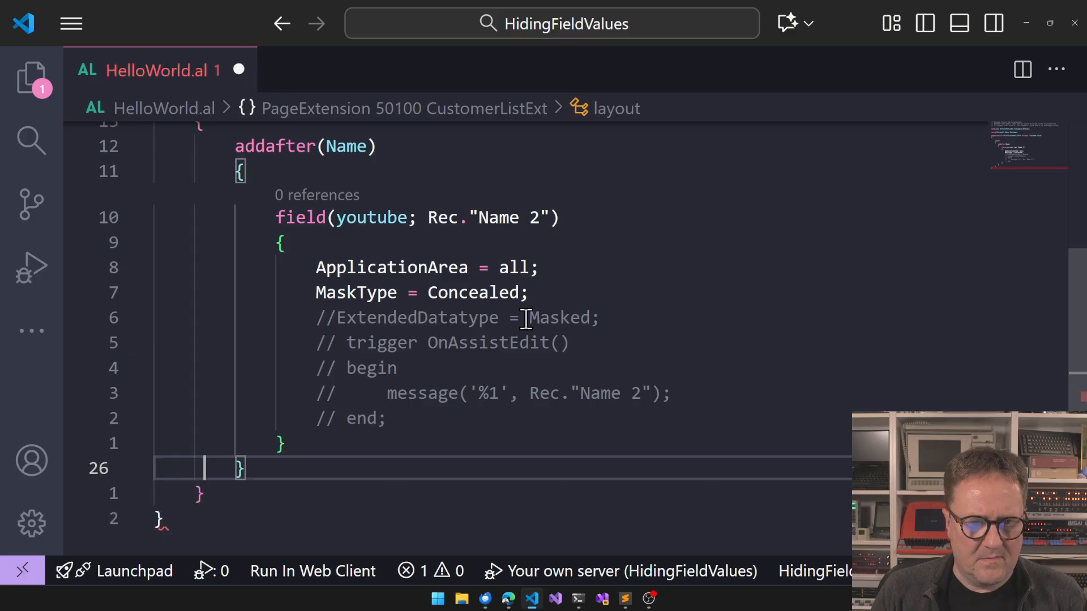
text(mdo)
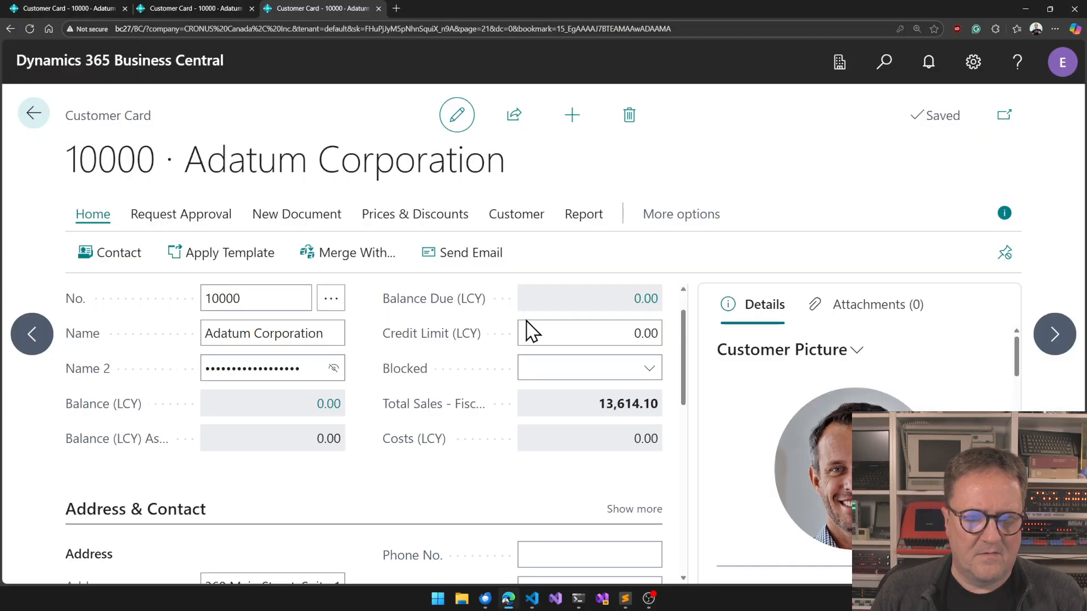
mouse_move(103, 403)
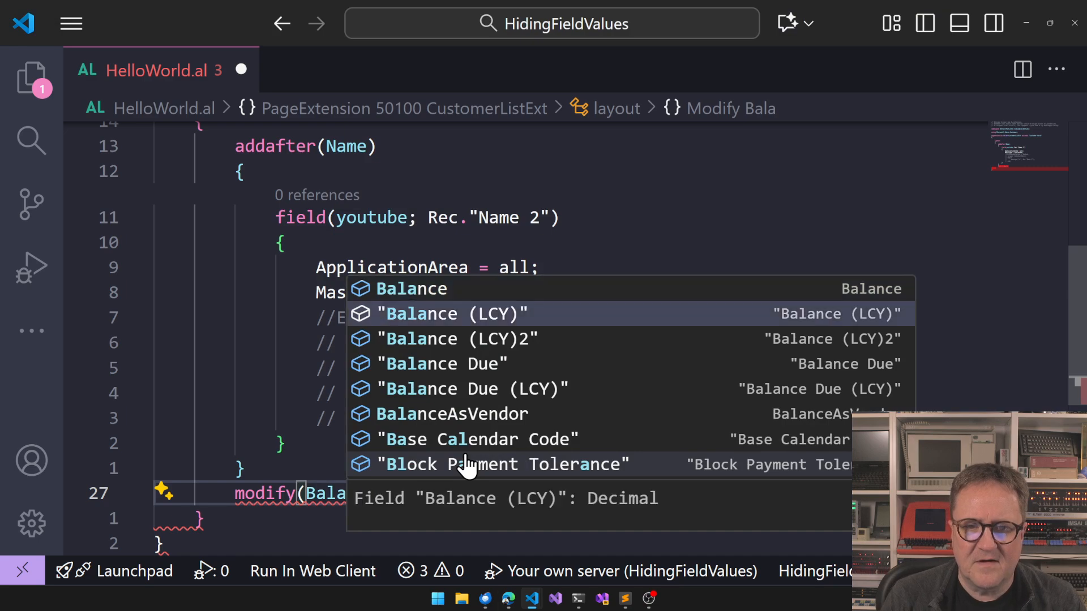
key(Down)
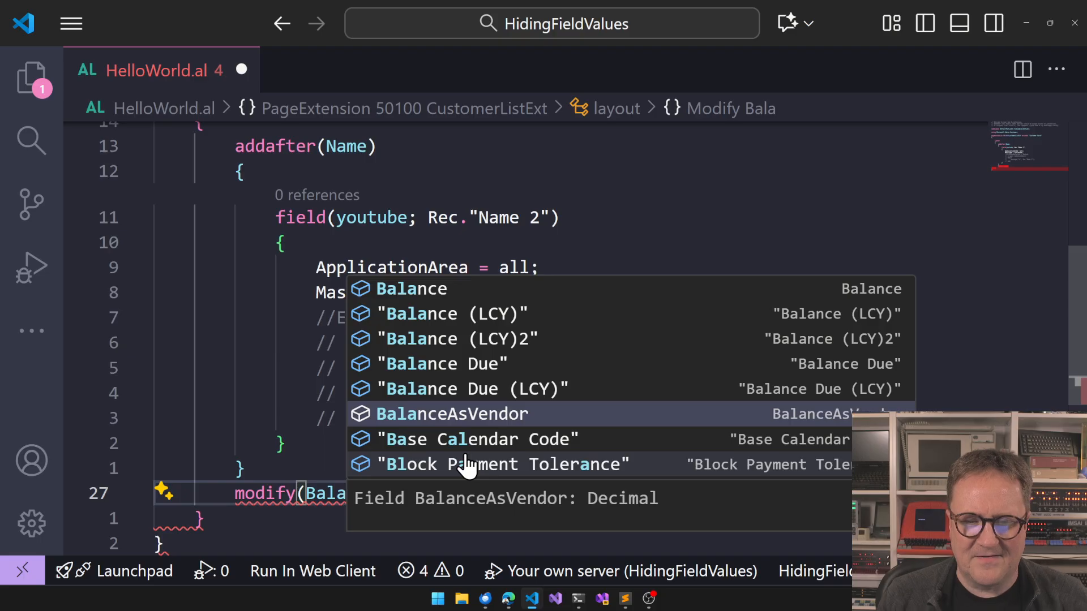
click(451, 414)
text({)
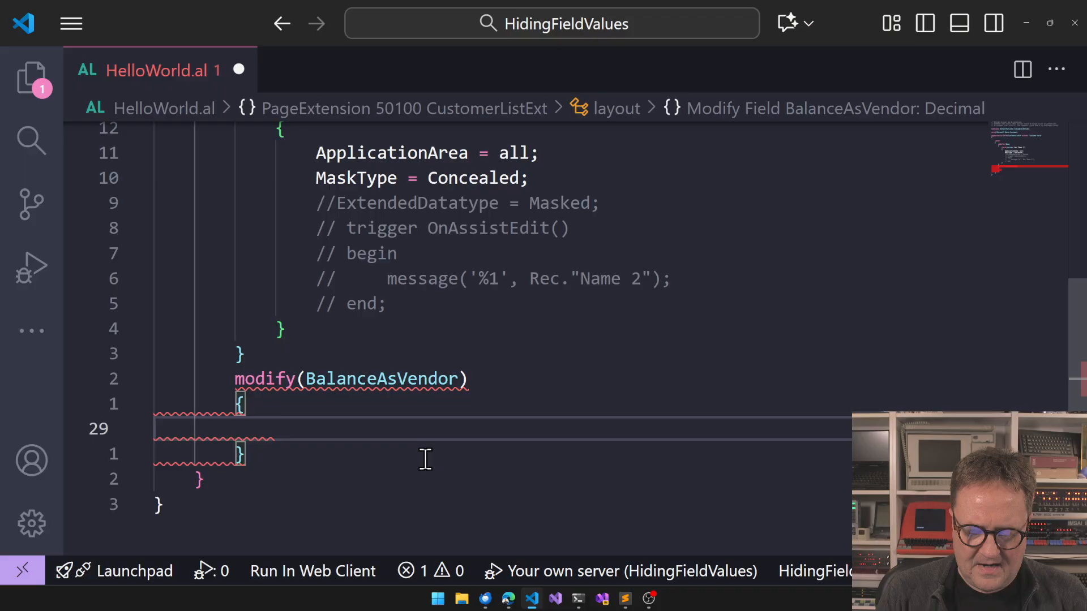
text(Mask)
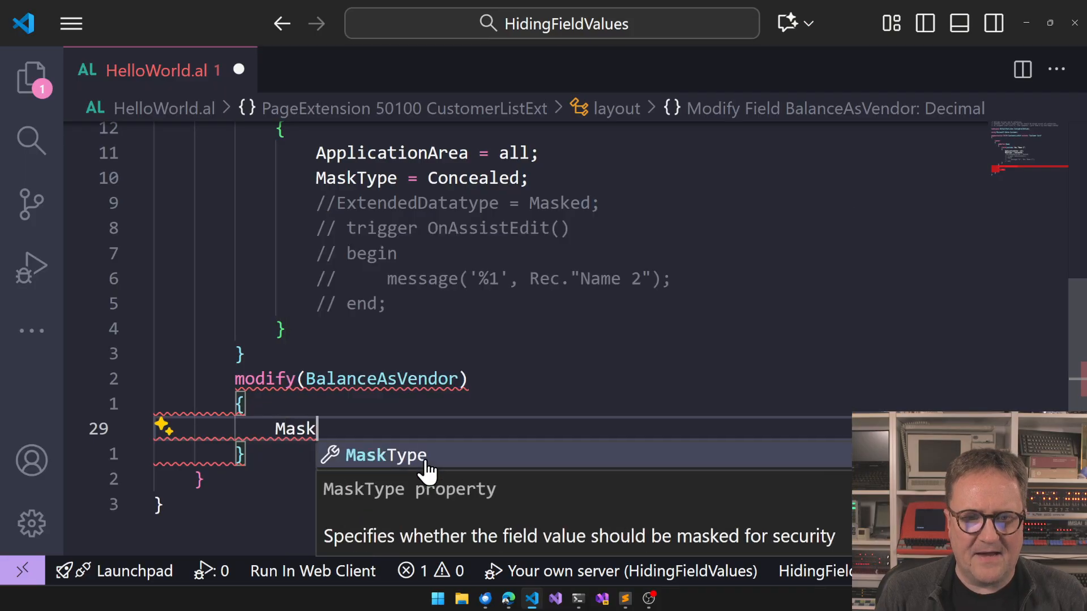
key(Tab)
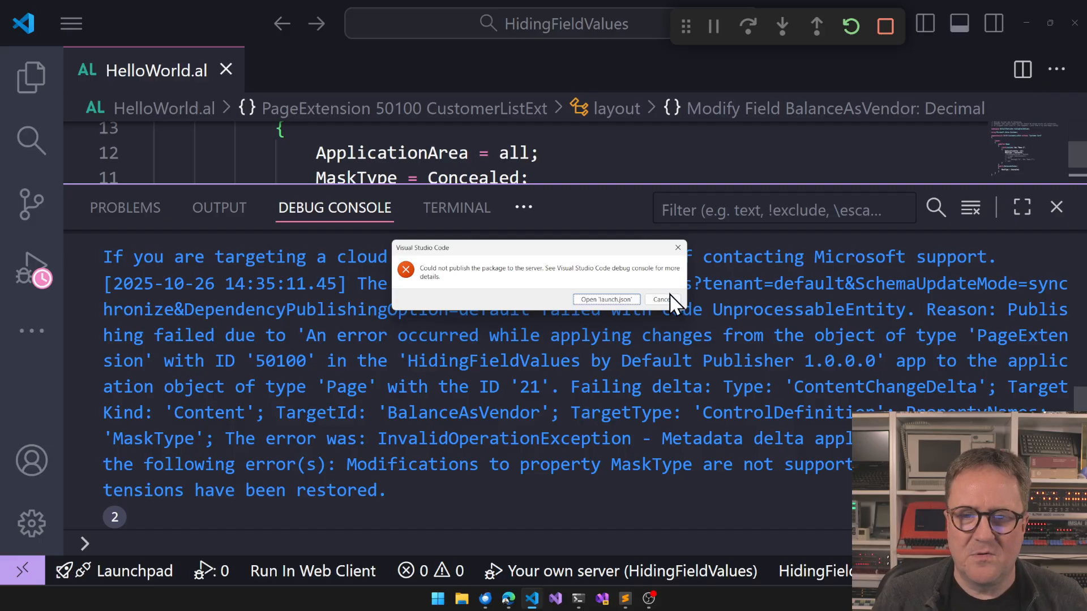
- Cancel the publish failure dialog about the unsupported MaskType modification
click(658, 299)
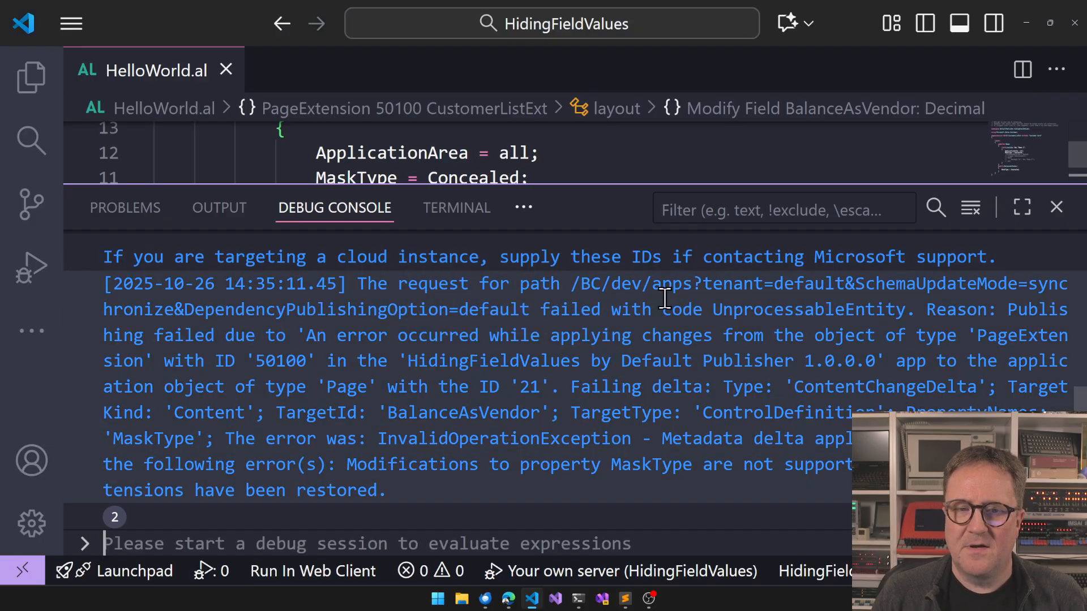
mouse_move(471, 406)
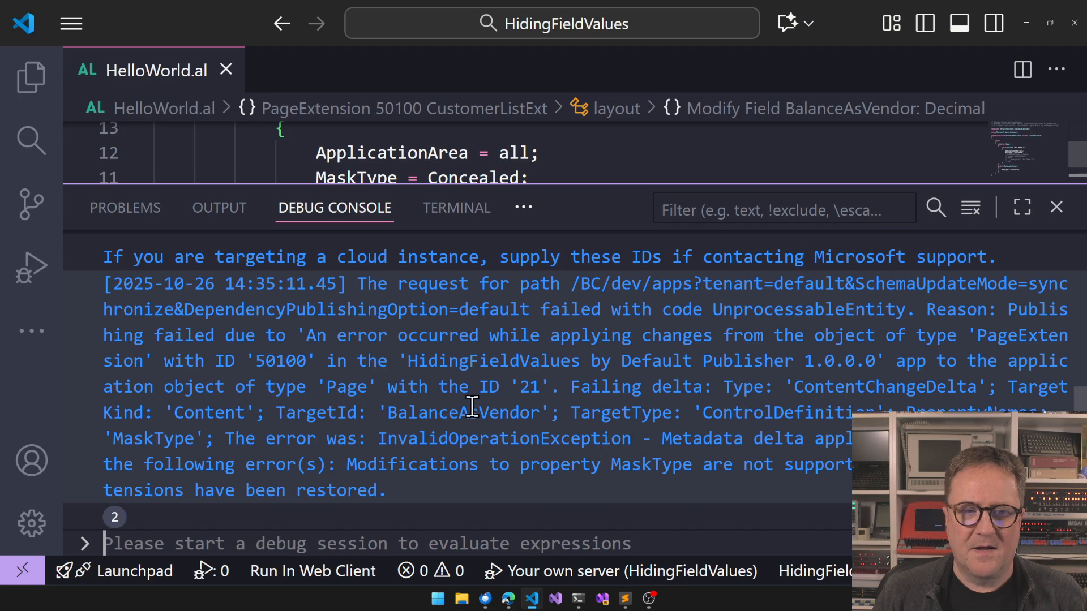
mouse_move(534, 466)
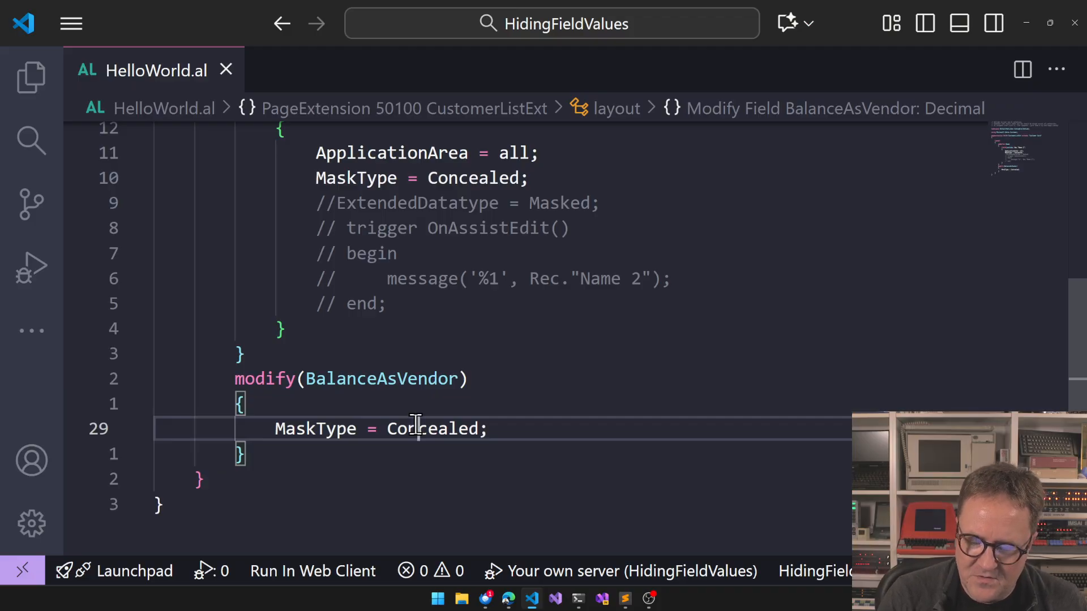
- Try None as the MaskType value, then scroll Adatum's Customer Card to Address & Contact
text(None)
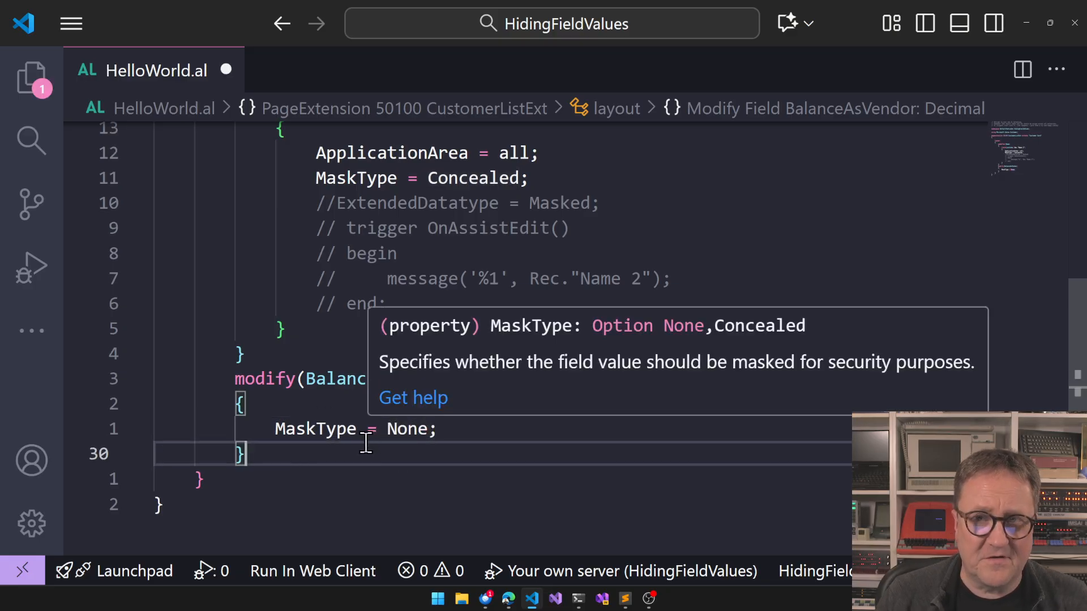
mouse_move(357, 499)
text(Concealed)
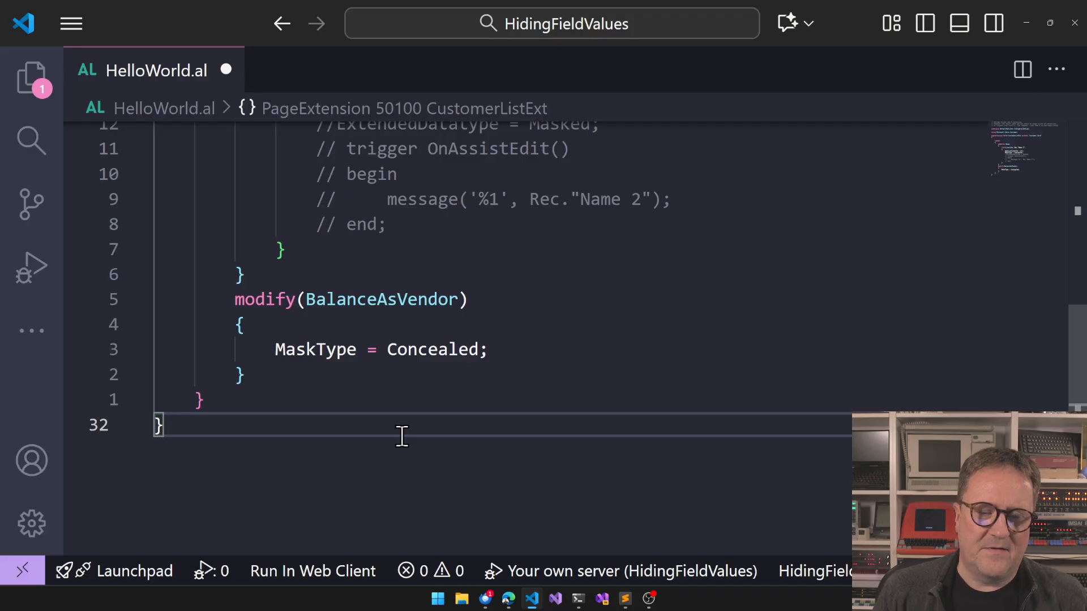
mouse_move(330, 312)
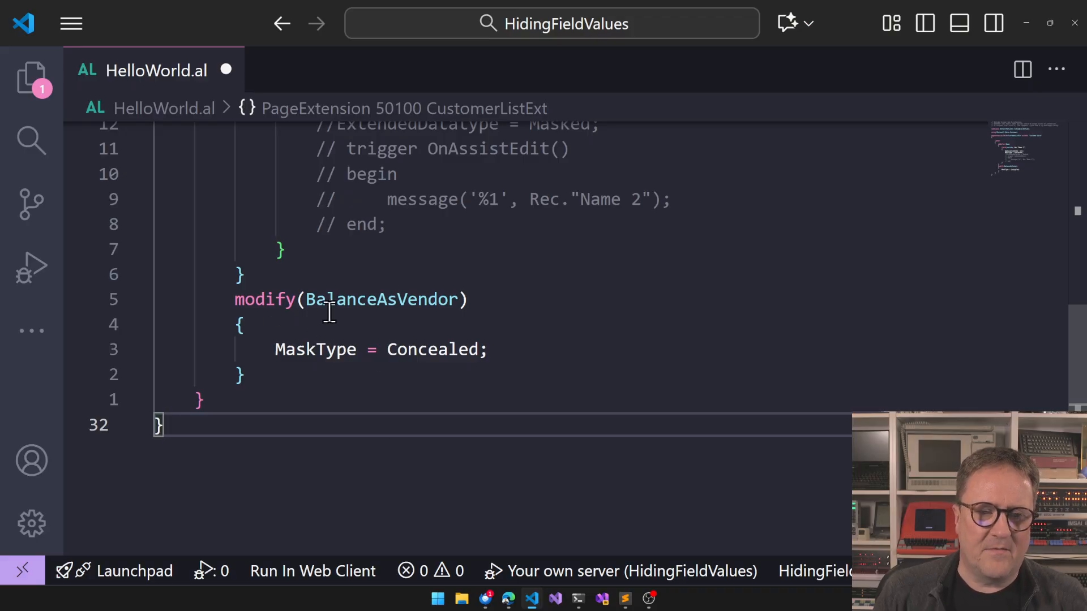
mouse_move(402, 298)
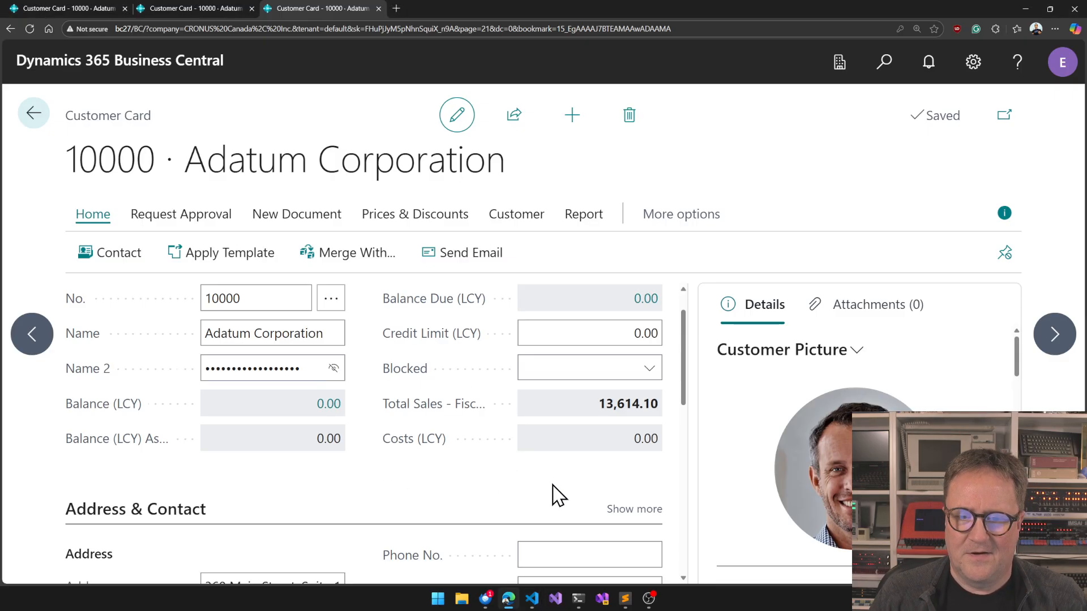
scroll(down, 3)
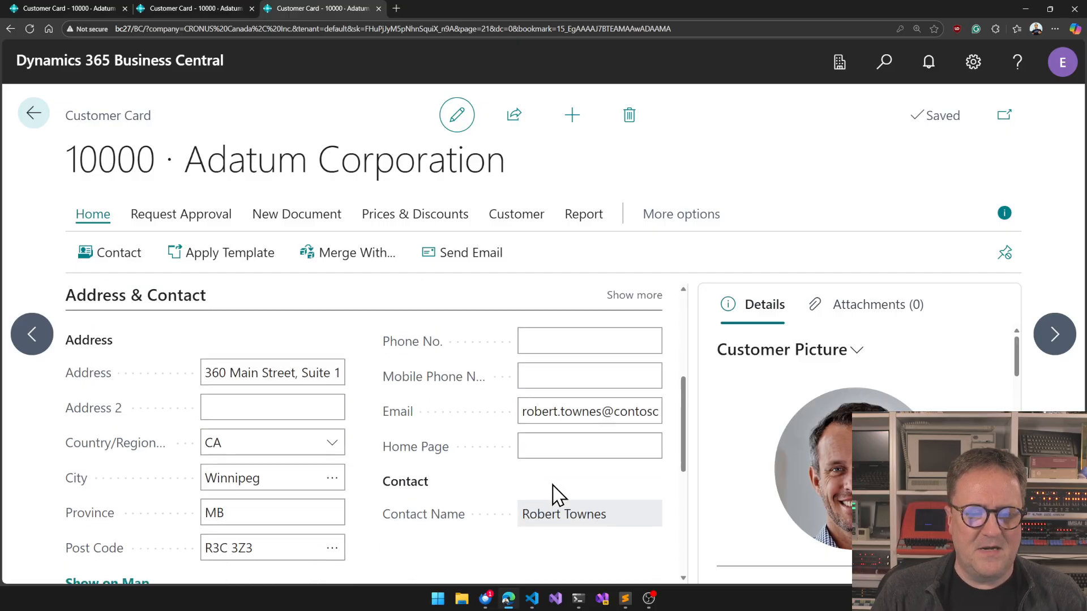